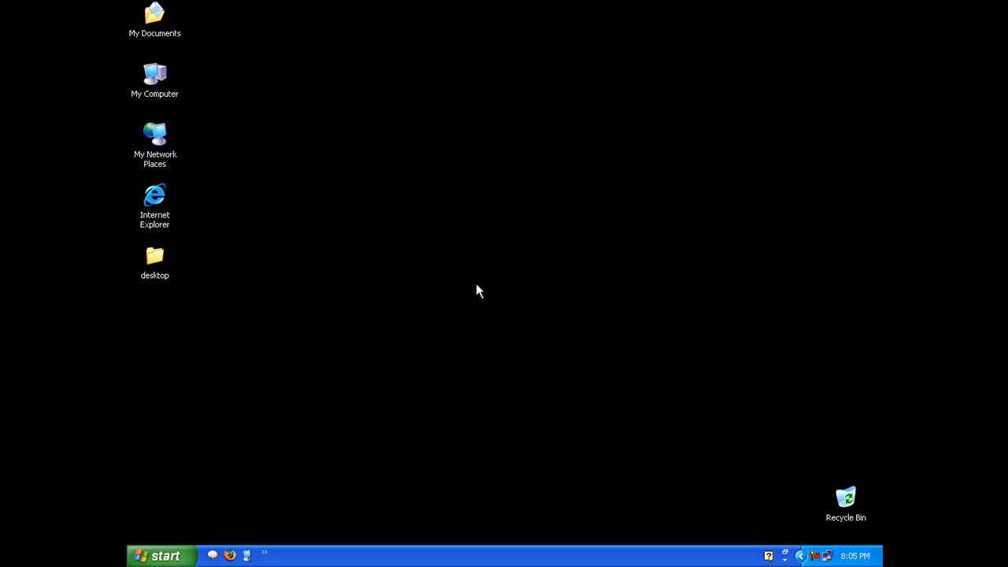
{"action": "mouse_move", "coordinate": [276, 386]}
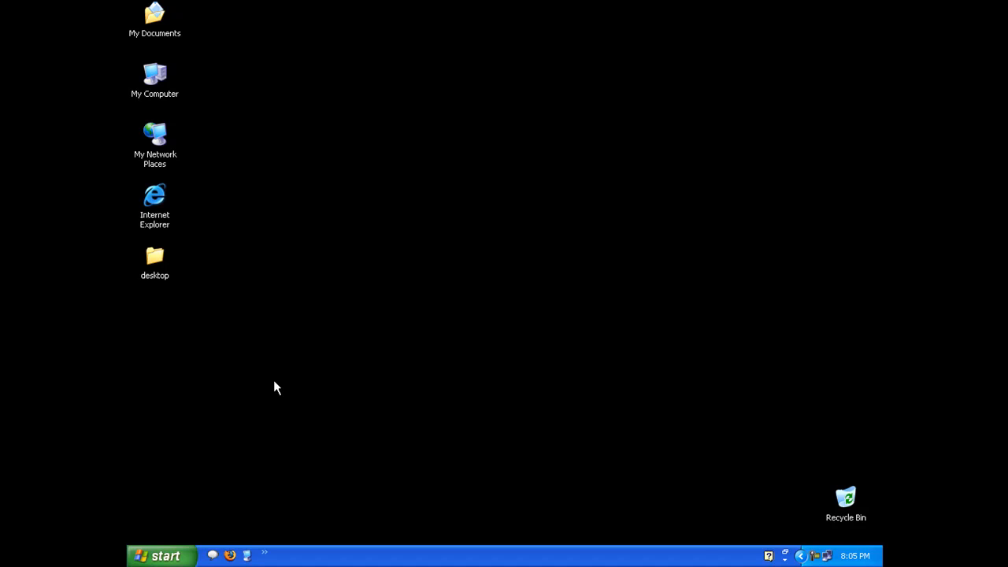
{"action": "mouse_move", "coordinate": [277, 383]}
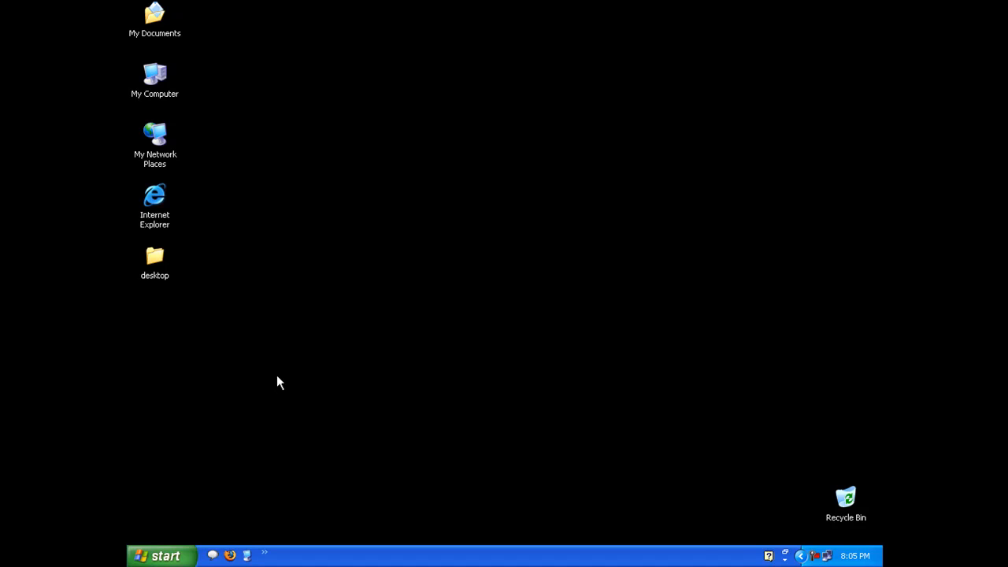
{"action": "mouse_move", "coordinate": [275, 368]}
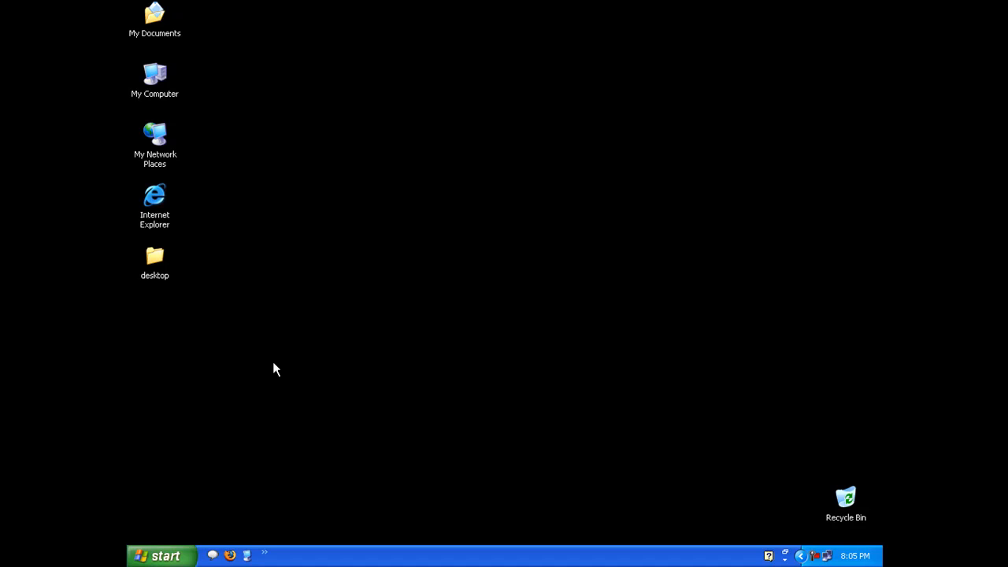
{"action": "mouse_move", "coordinate": [287, 394]}
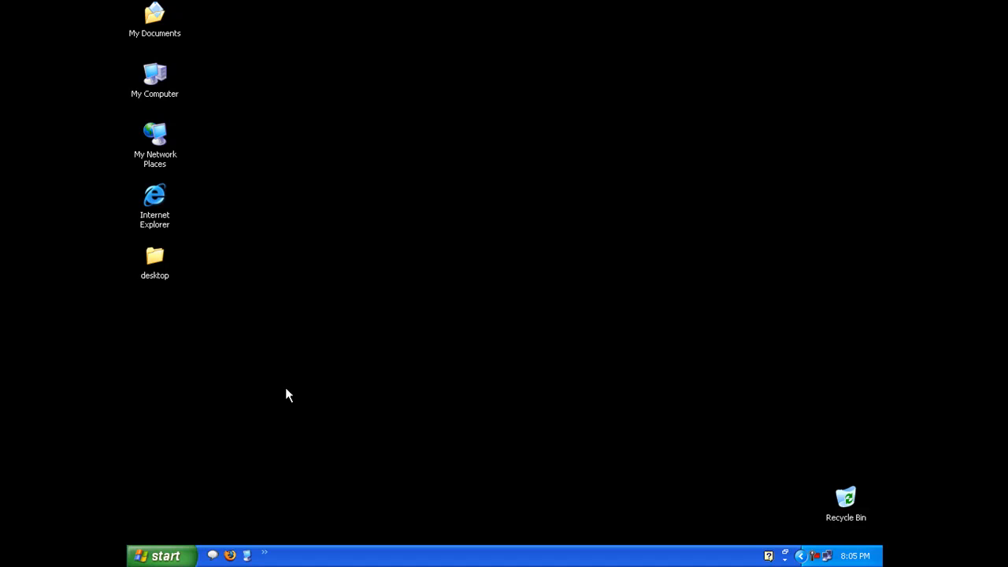
- Bring up the Run dialog from the Start menu
{"action": "left_click", "coordinate": [161, 555]}
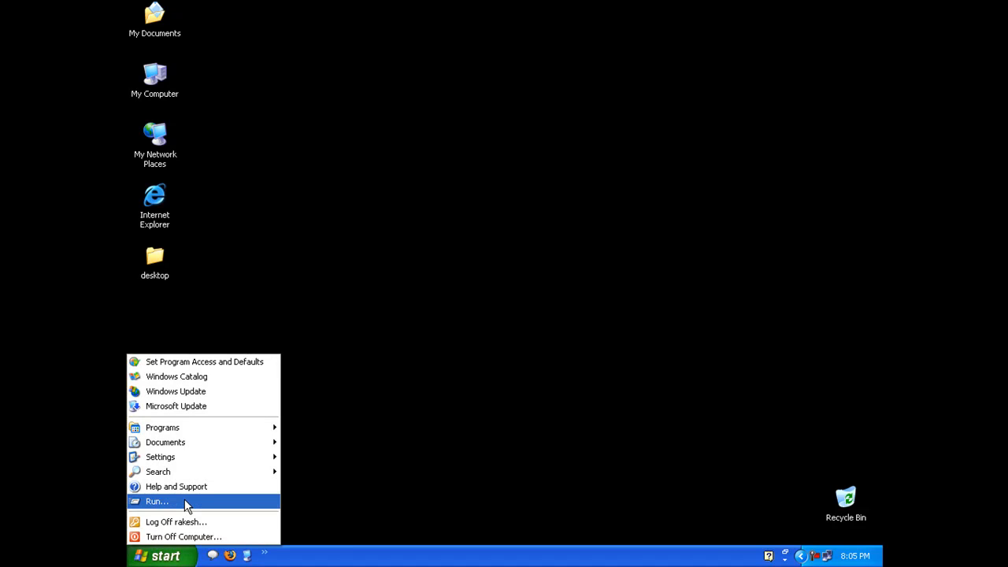
{"action": "left_click", "coordinate": [158, 501]}
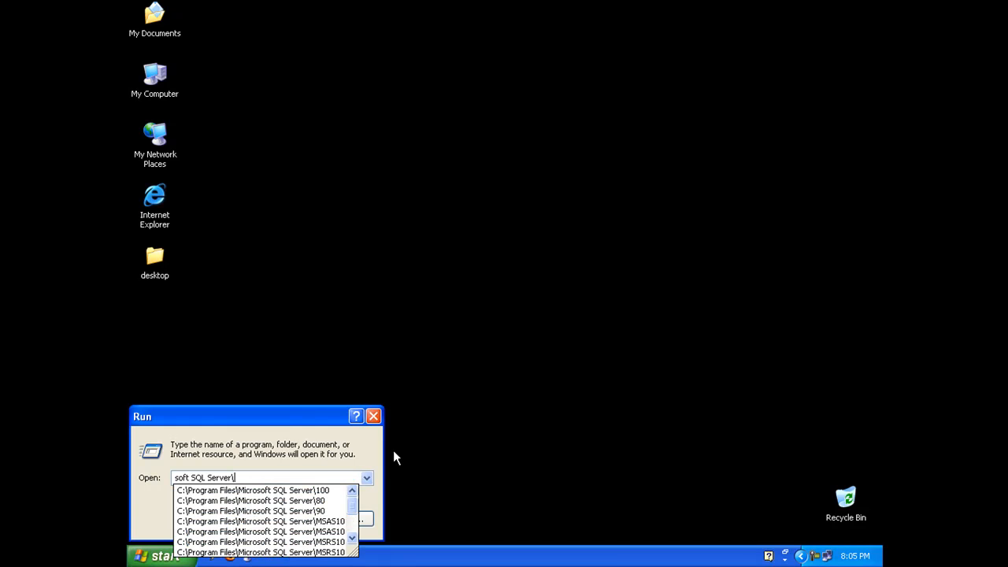
- Enter the SQL Server 100 folder and list its contents in Details view
{"action": "left_click", "coordinate": [252, 490]}
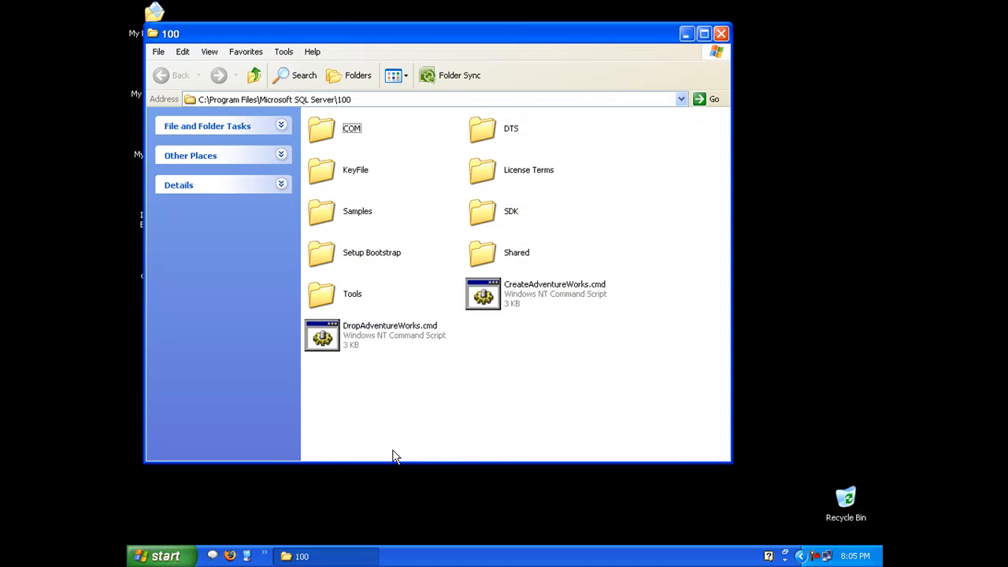
{"action": "left_click", "coordinate": [394, 76]}
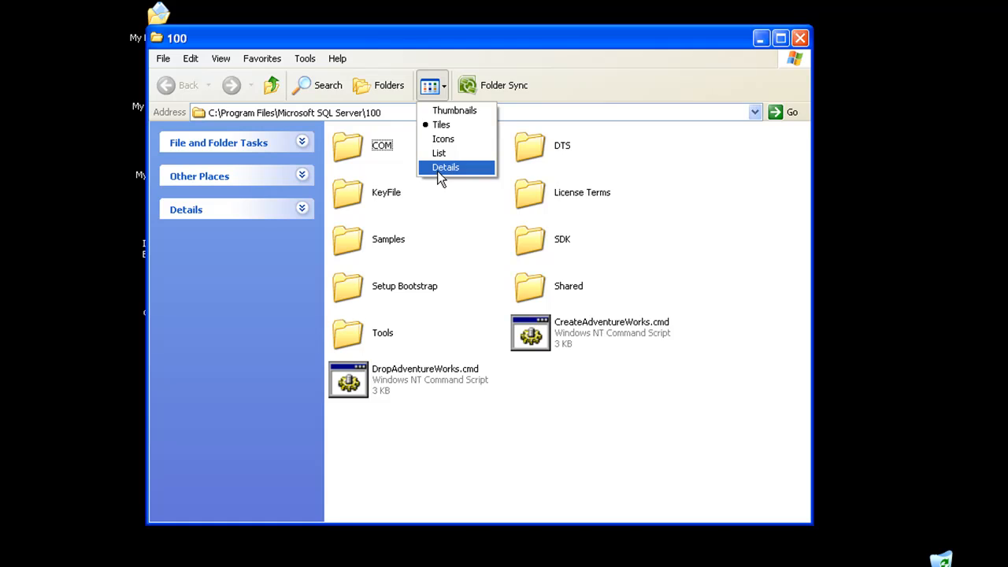
{"action": "left_click", "coordinate": [444, 167]}
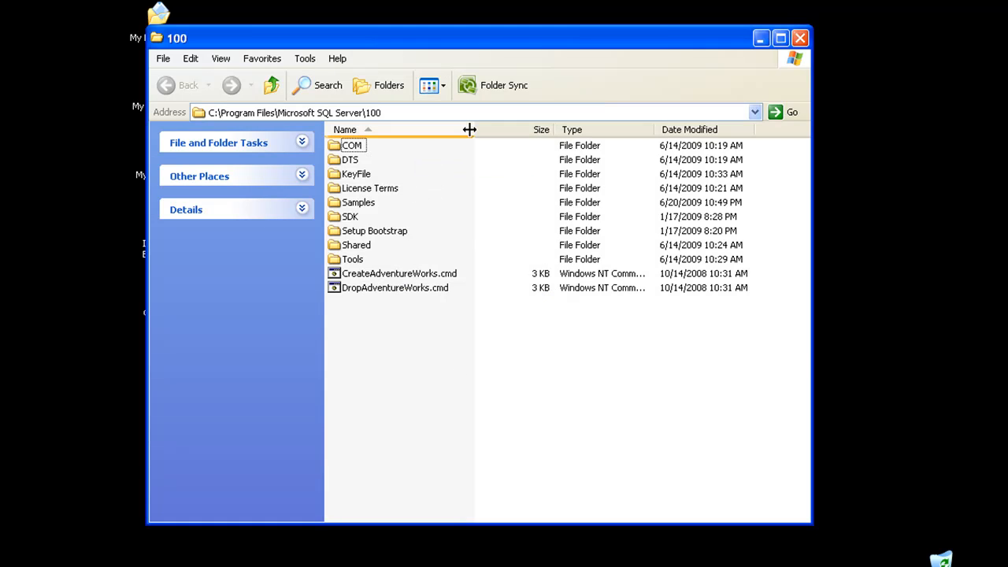
- Drill into DTS\Binn and select DTSWizard.exe
{"action": "double_click", "coordinate": [350, 160]}
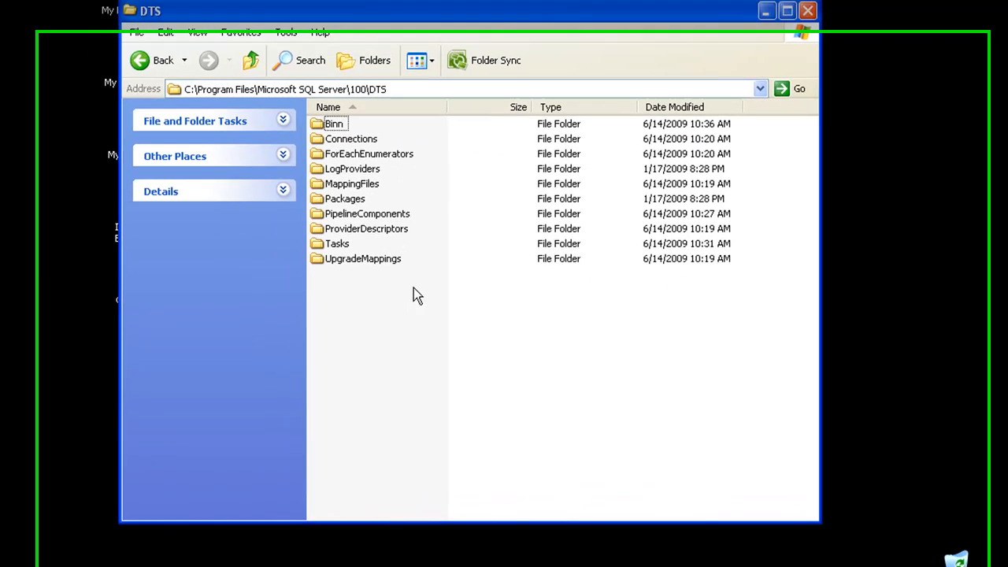
{"action": "double_click", "coordinate": [334, 123]}
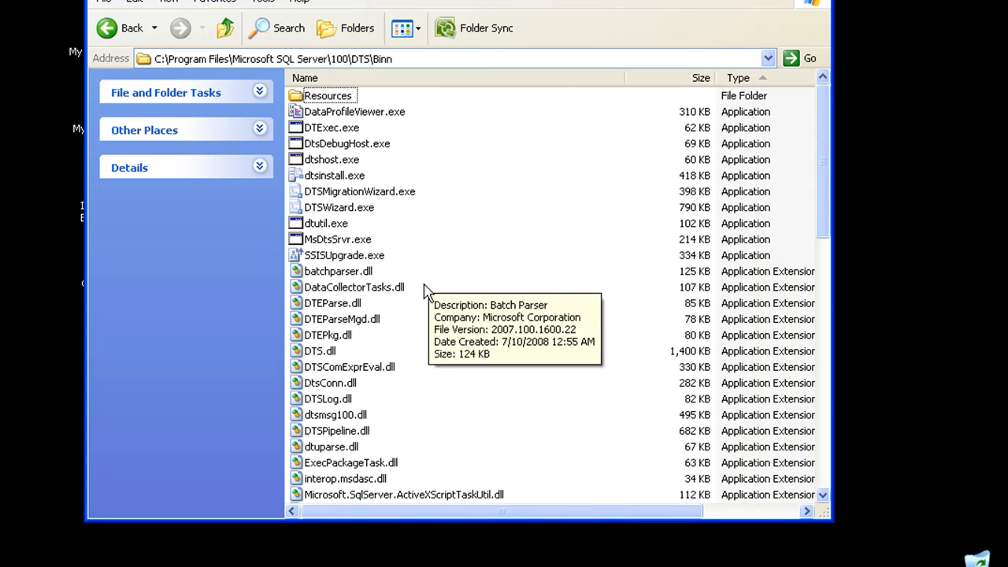
{"action": "mouse_move", "coordinate": [402, 205]}
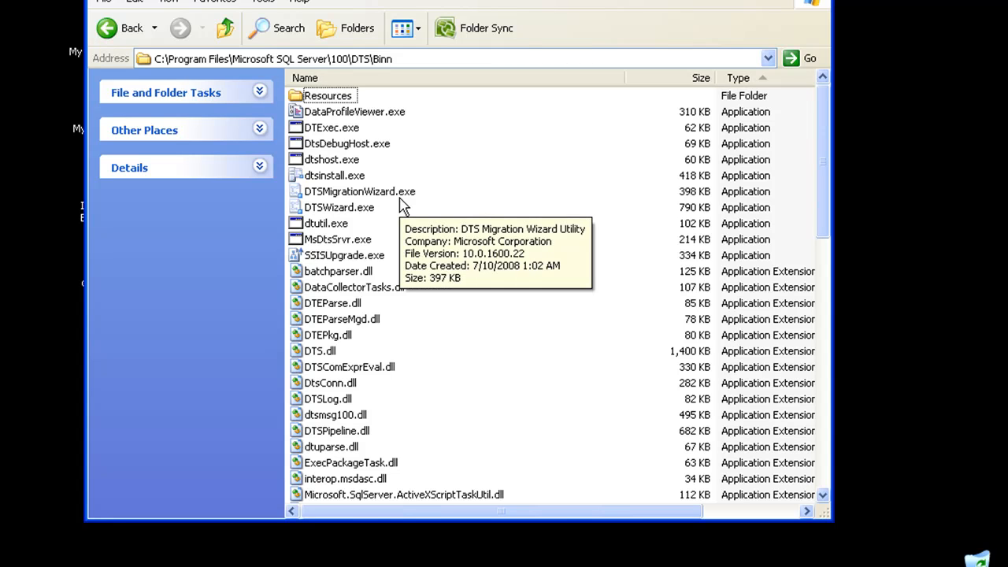
{"action": "left_click", "coordinate": [339, 208]}
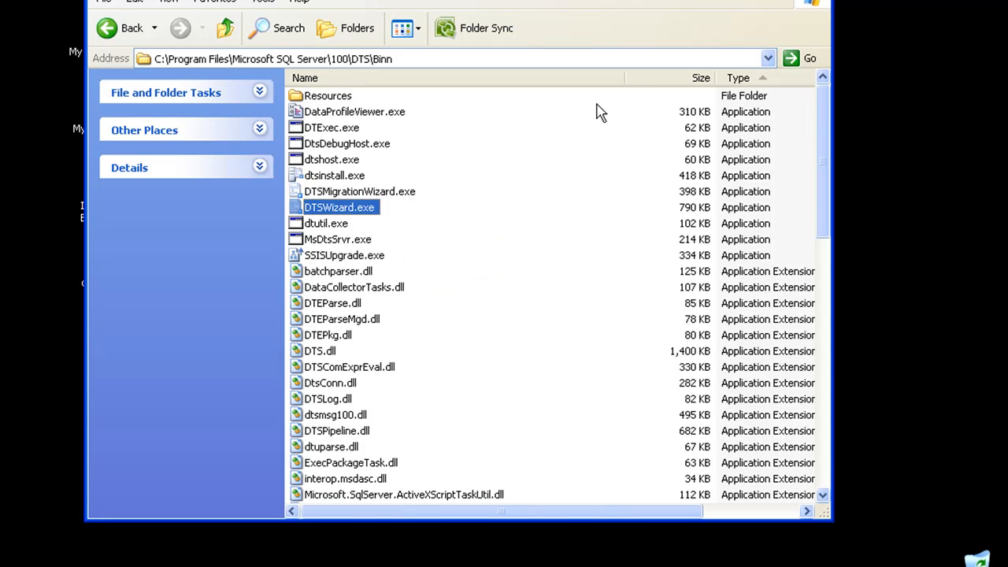
{"action": "mouse_move", "coordinate": [397, 277]}
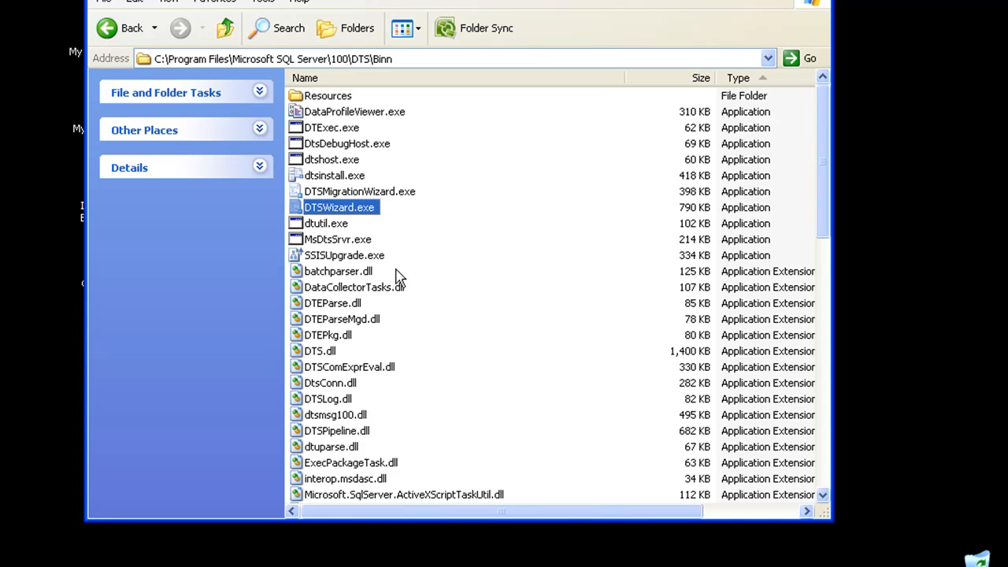
{"action": "mouse_move", "coordinate": [359, 213]}
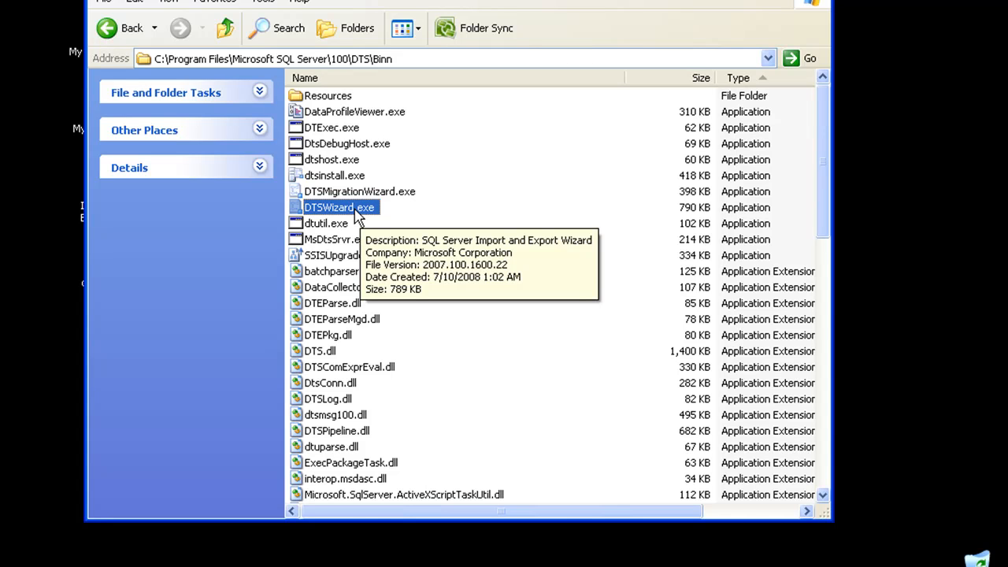
- Launch DTSWizard.exe and move past the Welcome page to Choose a Data Source
{"action": "double_click", "coordinate": [338, 208]}
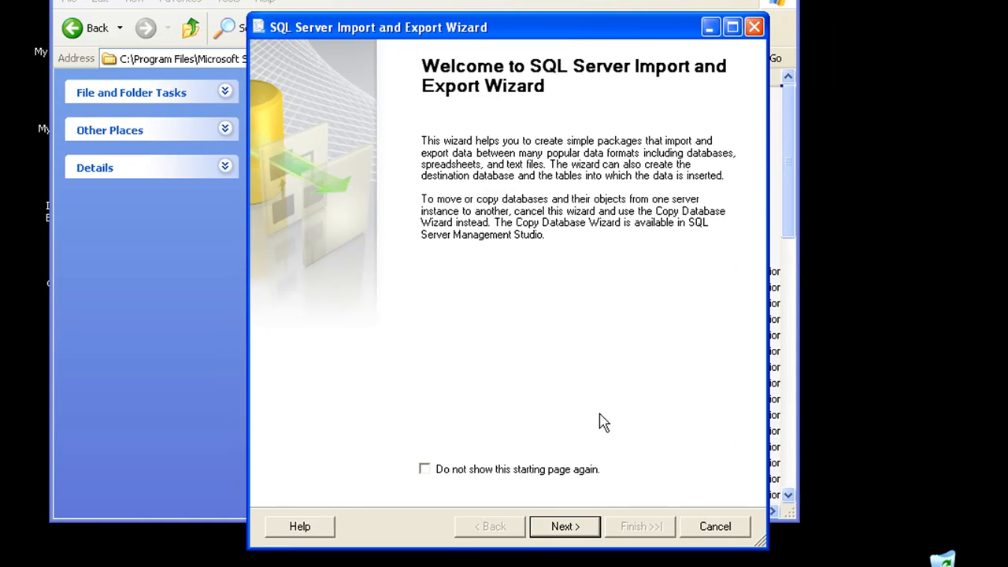
{"action": "left_click", "coordinate": [565, 526]}
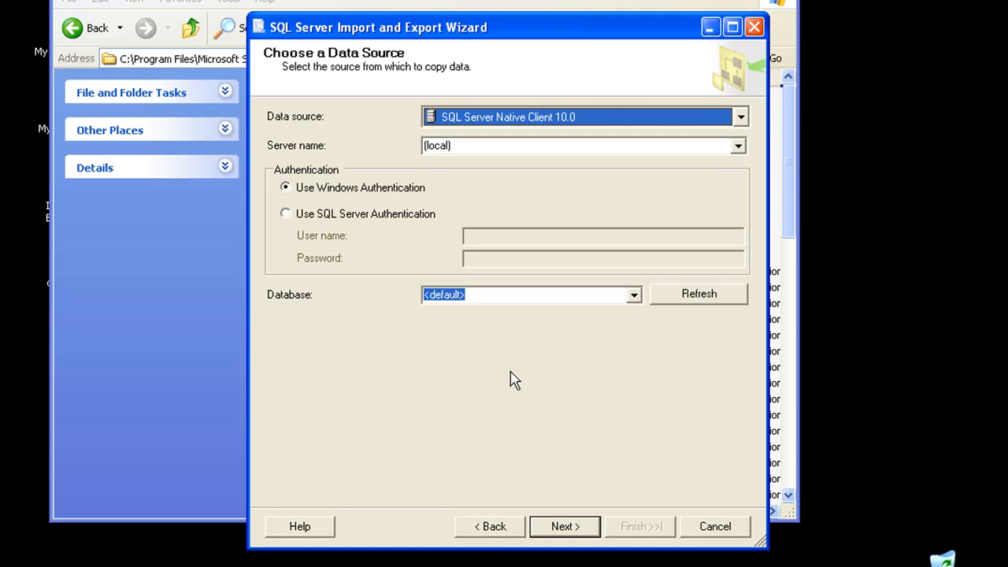
{"action": "mouse_move", "coordinate": [526, 383]}
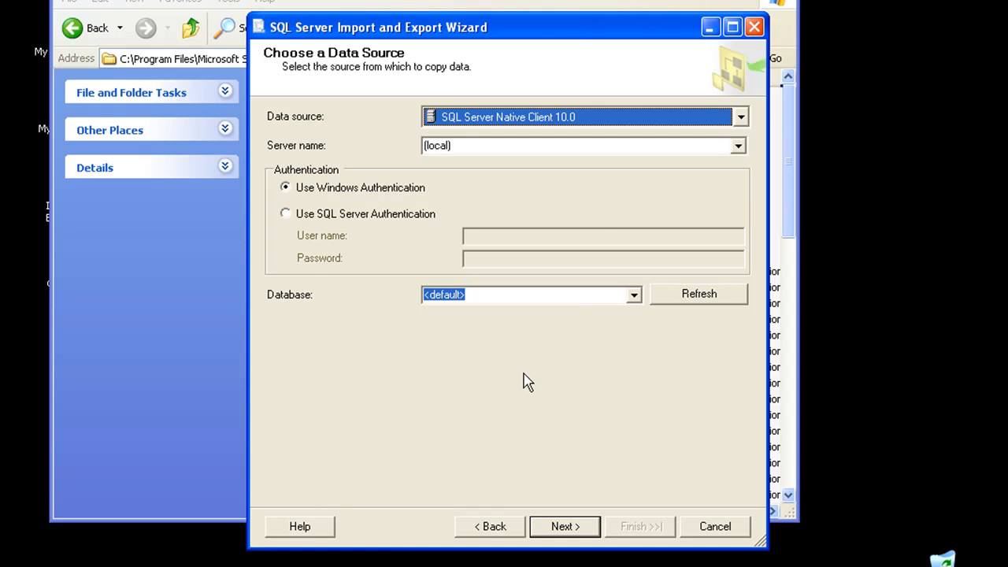
- Keep SQL Server Native Client 10.0 as the source provider on server RAKESHG\SQL08
{"action": "left_click", "coordinate": [739, 117]}
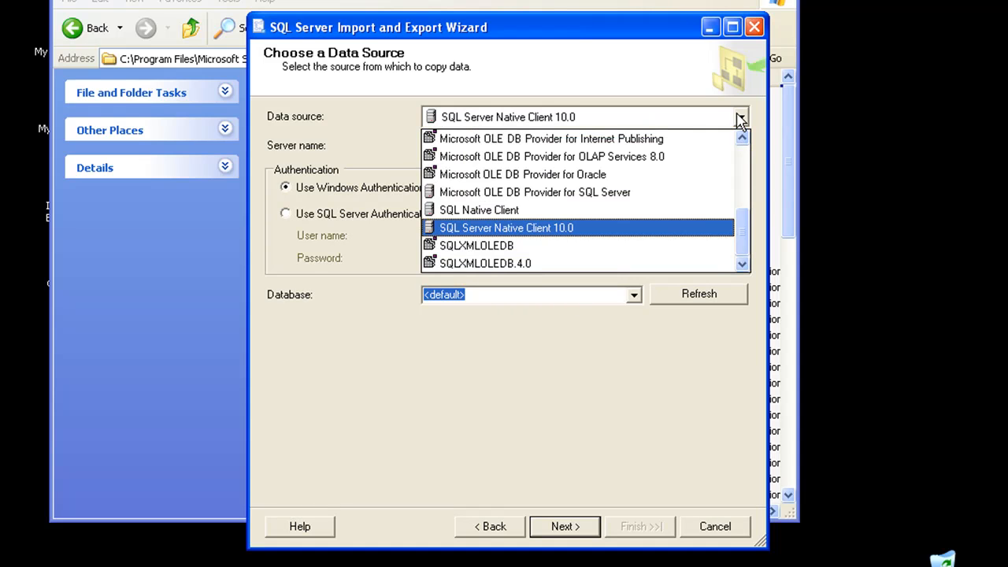
{"action": "mouse_move", "coordinate": [742, 242]}
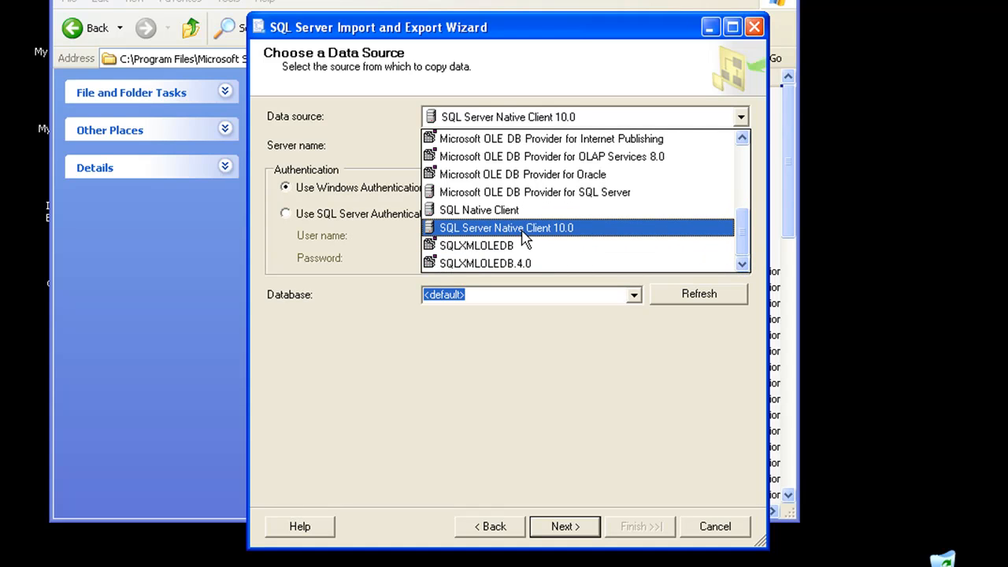
{"action": "left_click", "coordinate": [505, 227]}
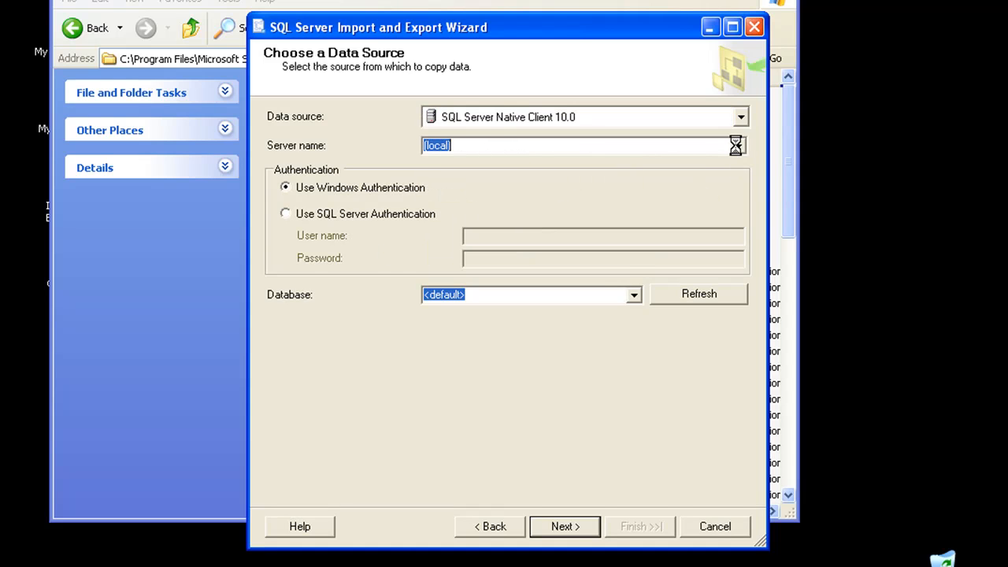
{"action": "left_click", "coordinate": [736, 145]}
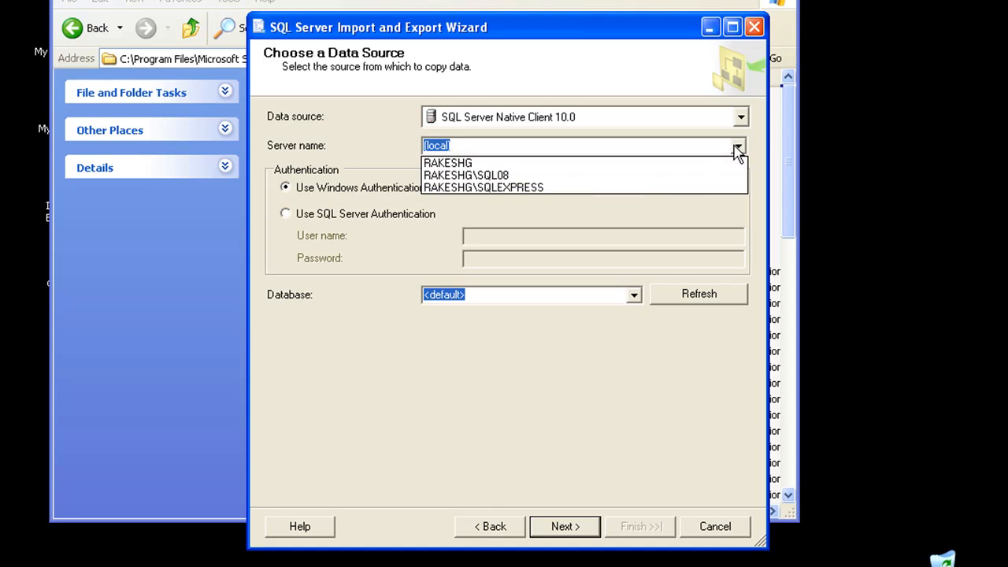
{"action": "mouse_move", "coordinate": [643, 170]}
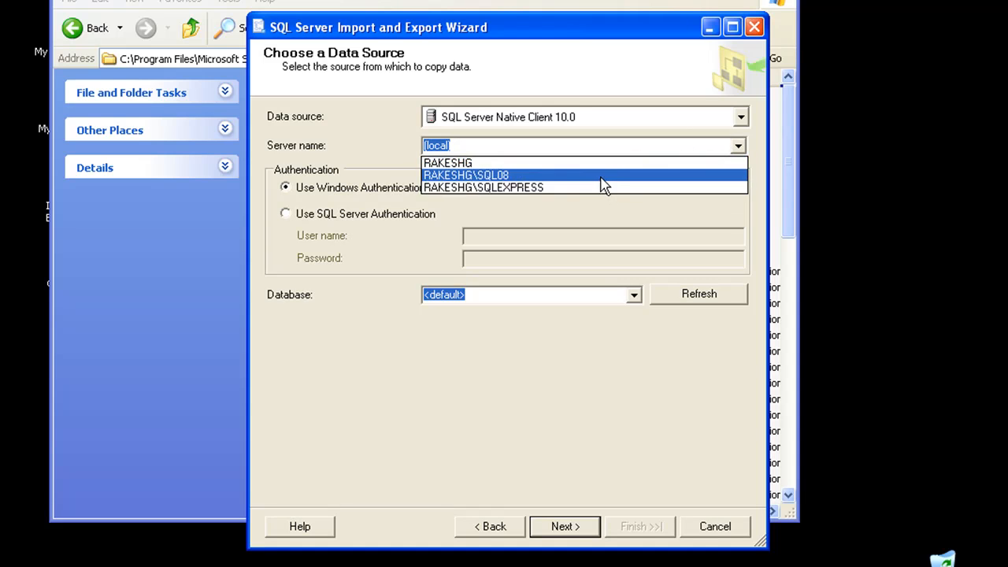
{"action": "left_click", "coordinate": [465, 175]}
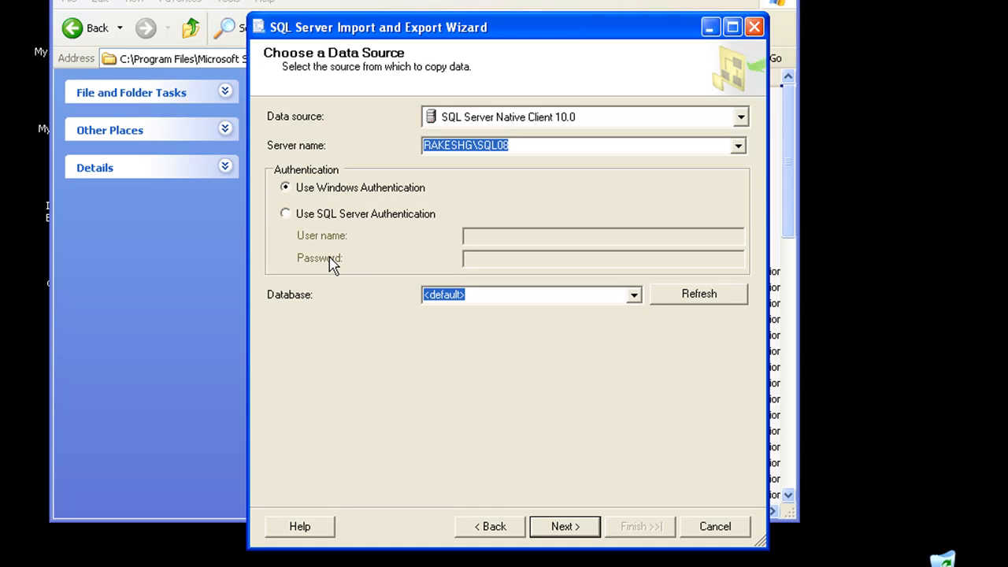
{"action": "mouse_move", "coordinate": [359, 268]}
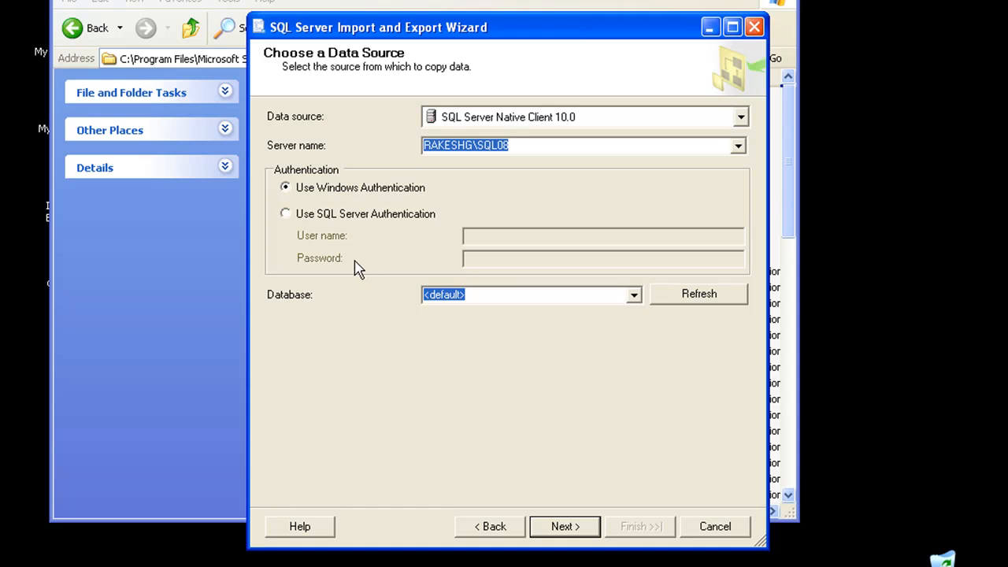
{"action": "mouse_move", "coordinate": [636, 301]}
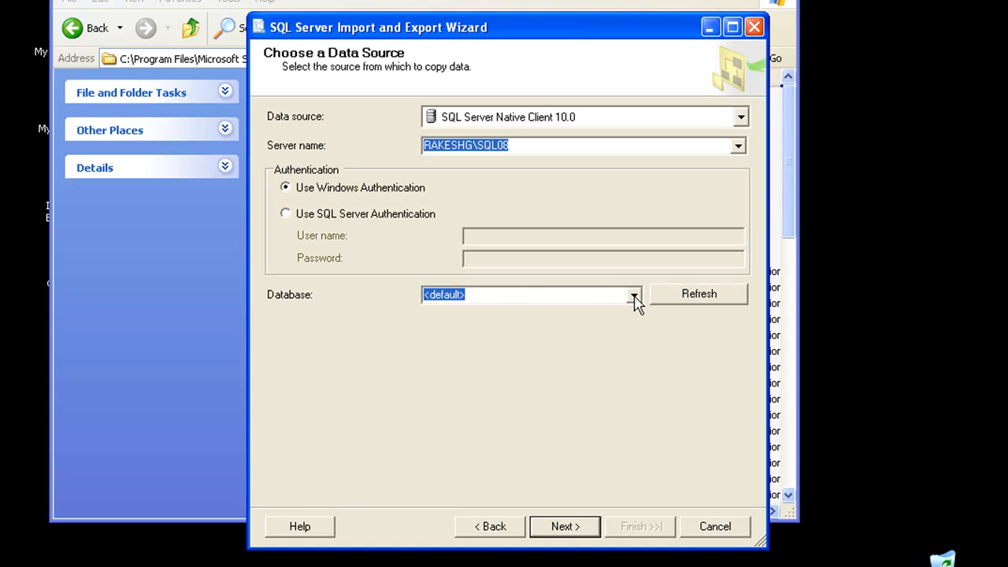
- Choose AdventureWorks as the source database
{"action": "left_click", "coordinate": [633, 294]}
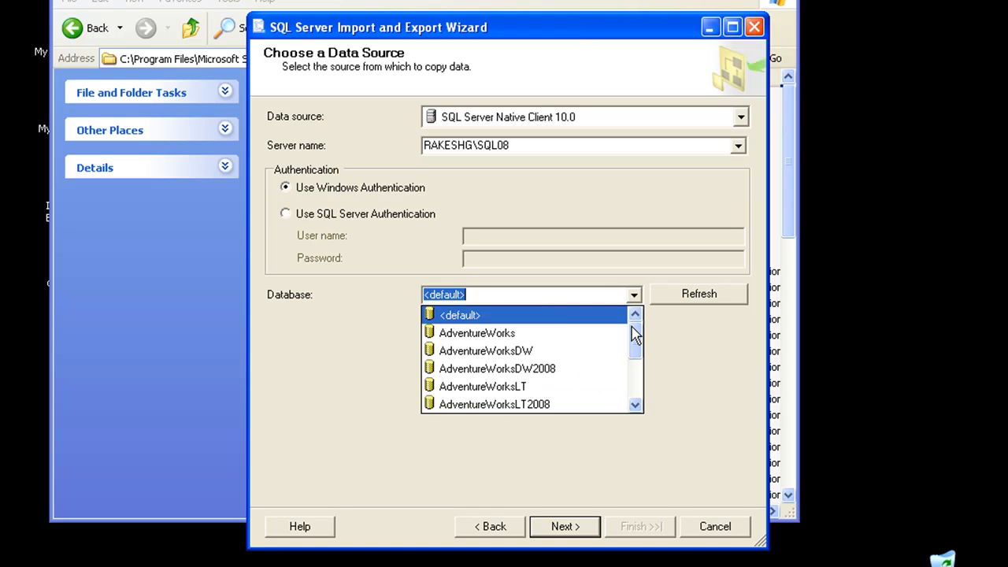
{"action": "left_click", "coordinate": [476, 333]}
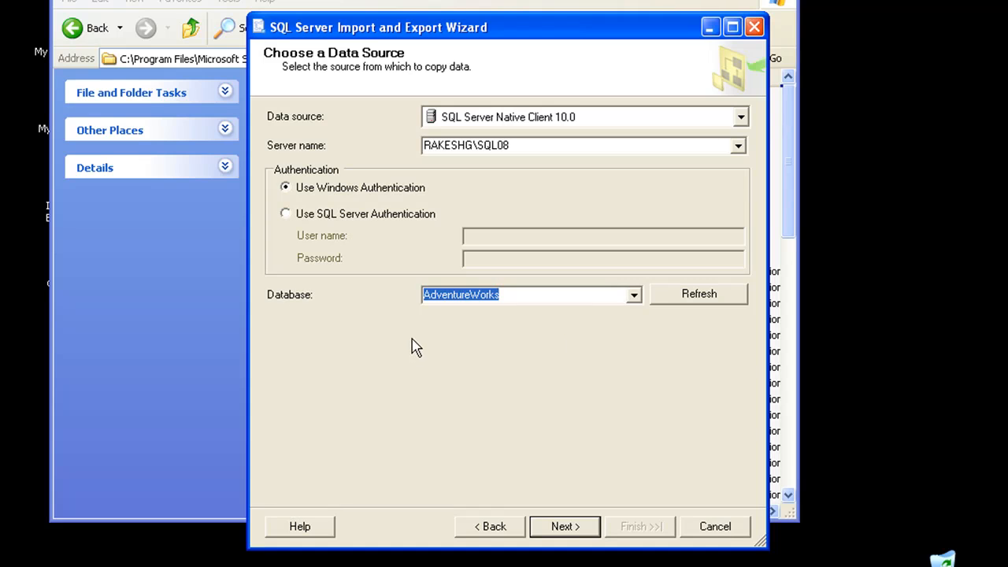
{"action": "mouse_move", "coordinate": [575, 526]}
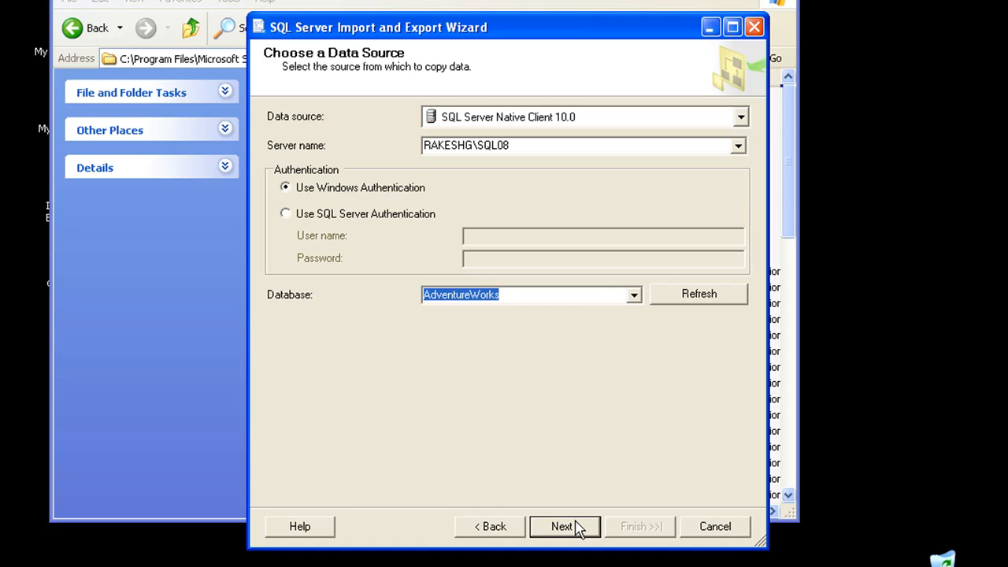
- Advance to Choose a Destination and set it to Microsoft Excel
{"action": "left_click", "coordinate": [564, 526]}
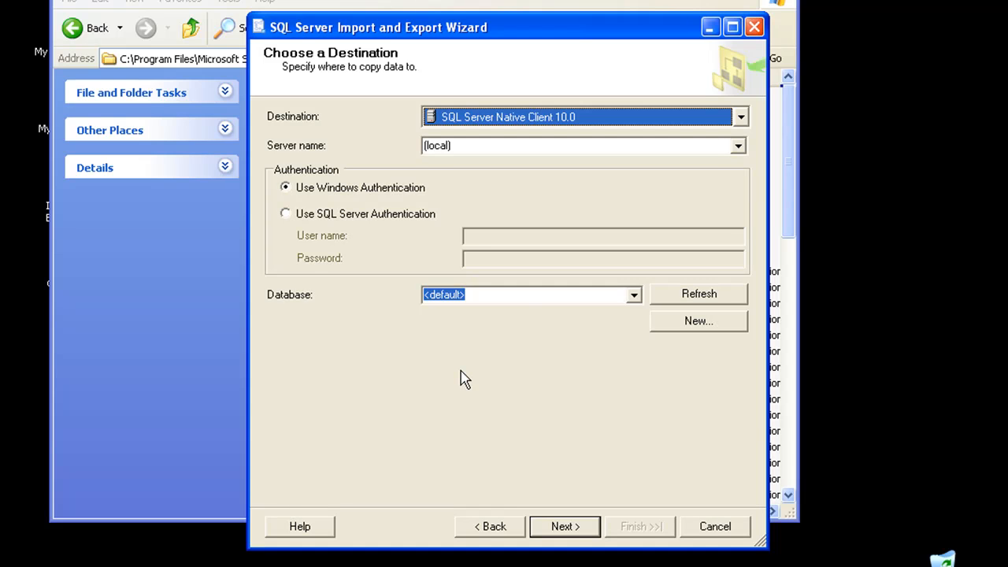
{"action": "left_click", "coordinate": [739, 116]}
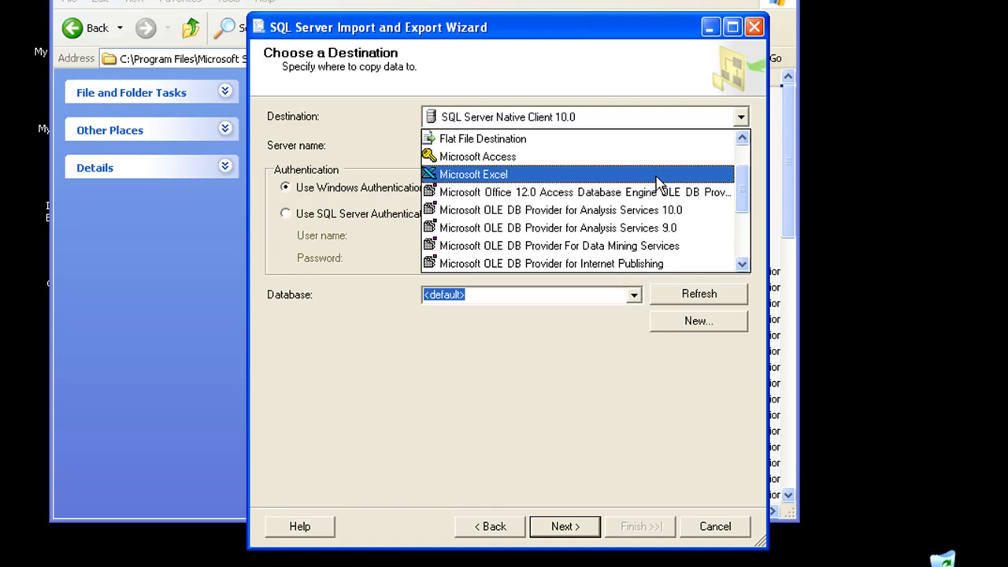
{"action": "left_click", "coordinate": [473, 173]}
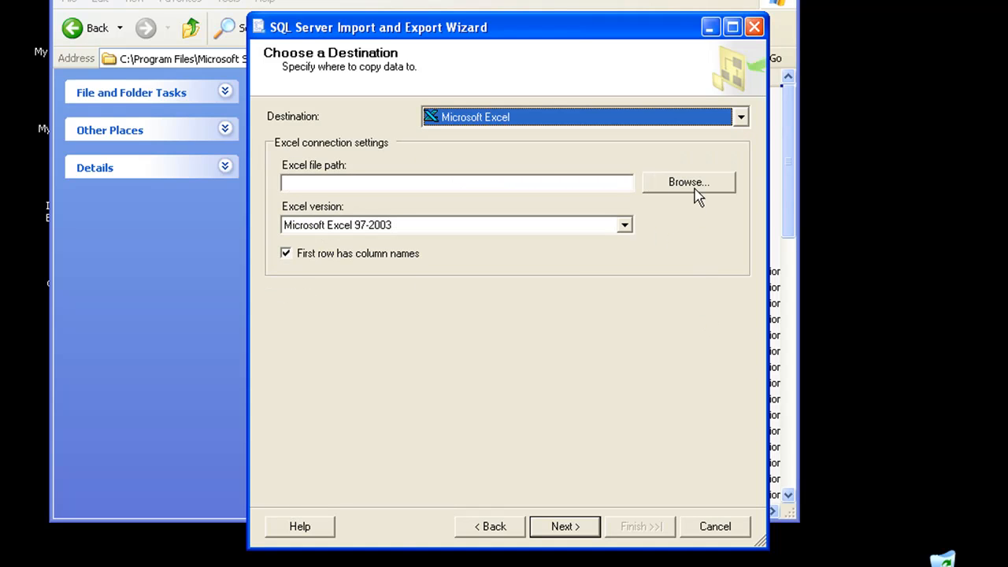
- Browse for the Excel destination file and confirm DBToFile.xls in the demos folder
{"action": "left_click", "coordinate": [689, 182]}
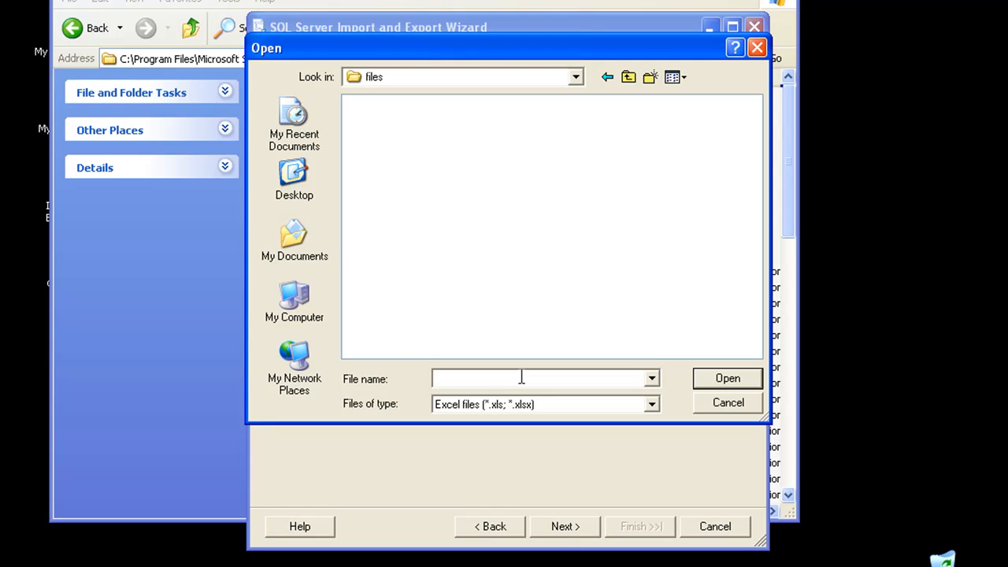
{"action": "type", "text": "DBToFile"}
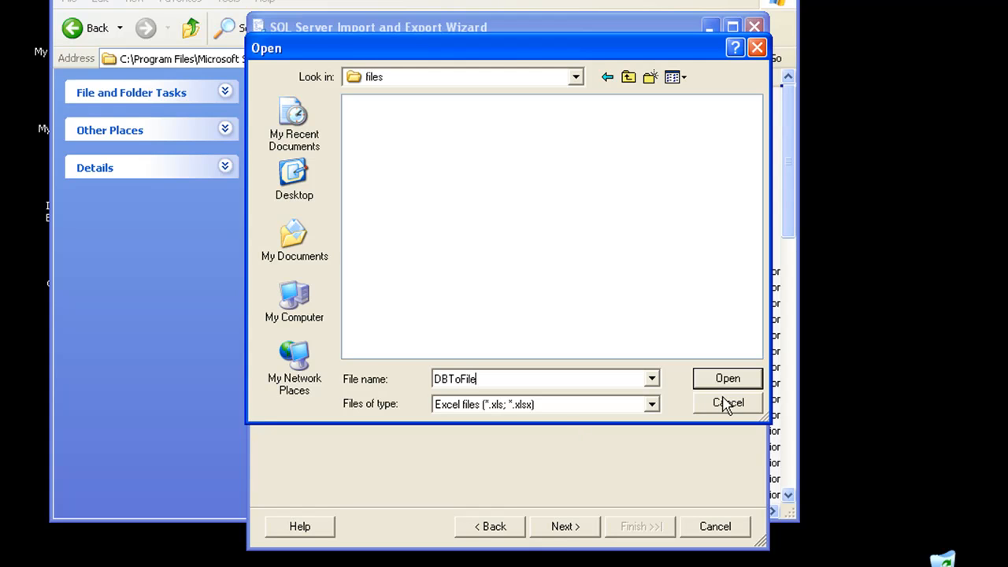
{"action": "left_click", "coordinate": [728, 378]}
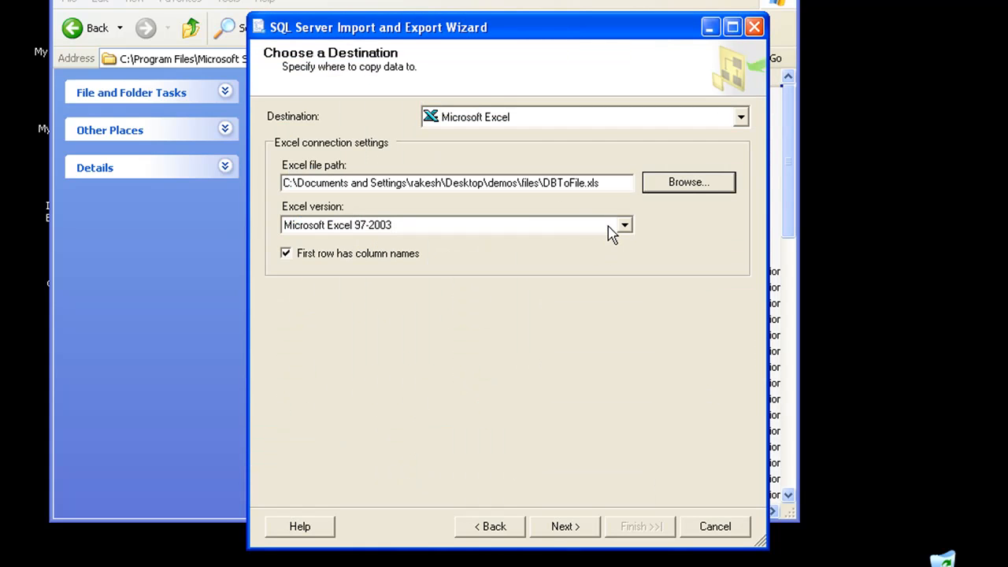
- Set the Excel version to Microsoft Excel 2007, keep 'First row has column names' on, and continue
{"action": "left_click", "coordinate": [623, 223]}
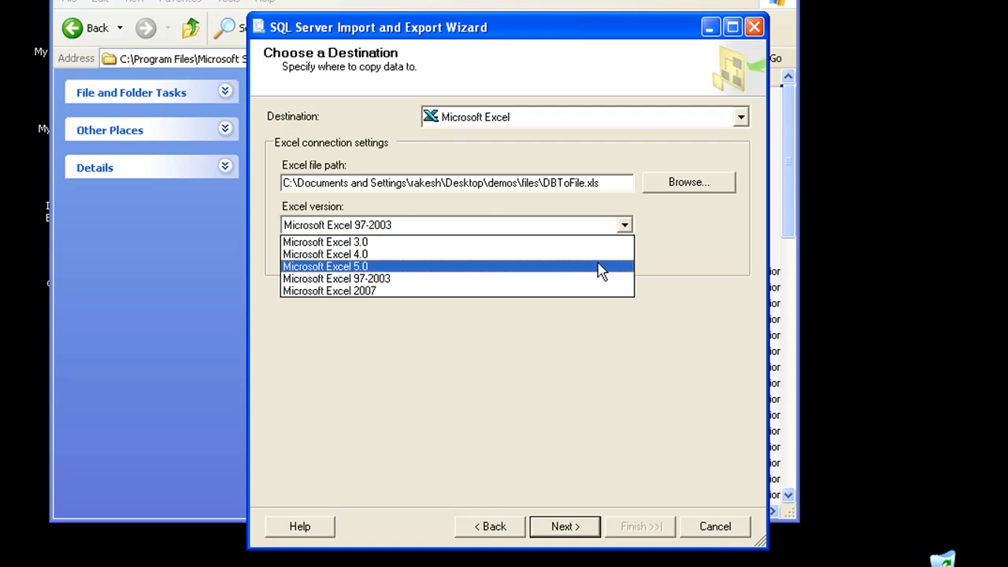
{"action": "mouse_move", "coordinate": [599, 279]}
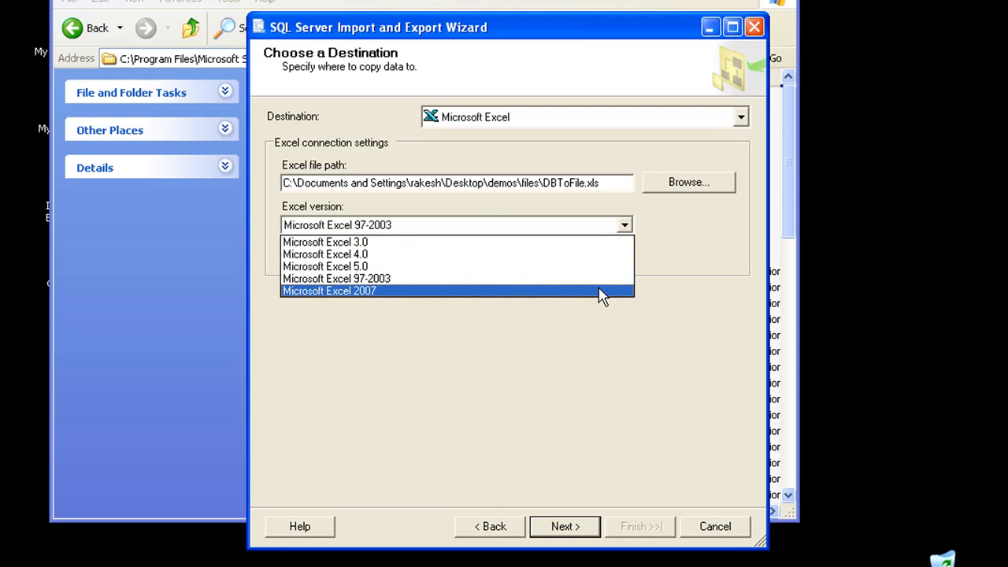
{"action": "left_click", "coordinate": [329, 290]}
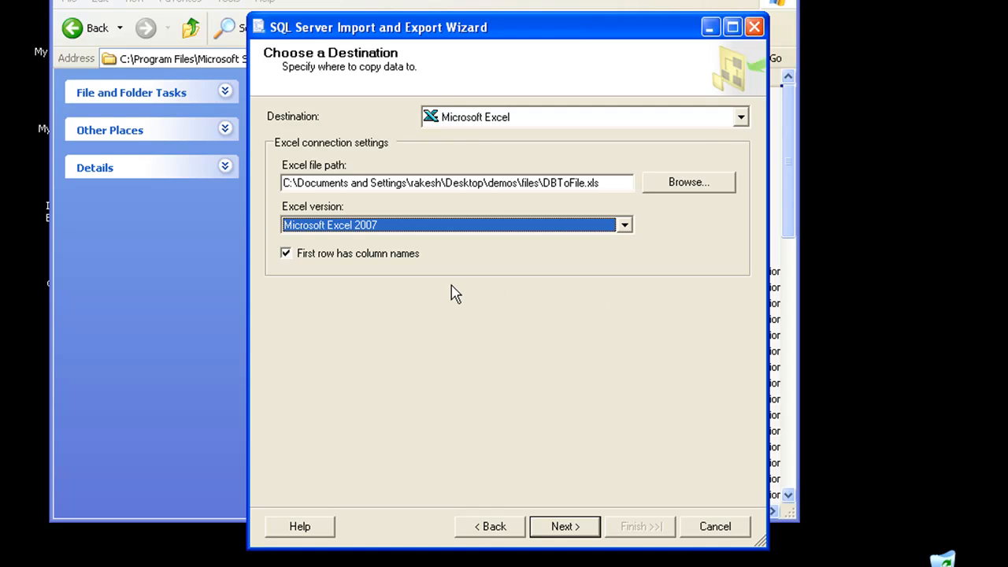
{"action": "left_click", "coordinate": [287, 252]}
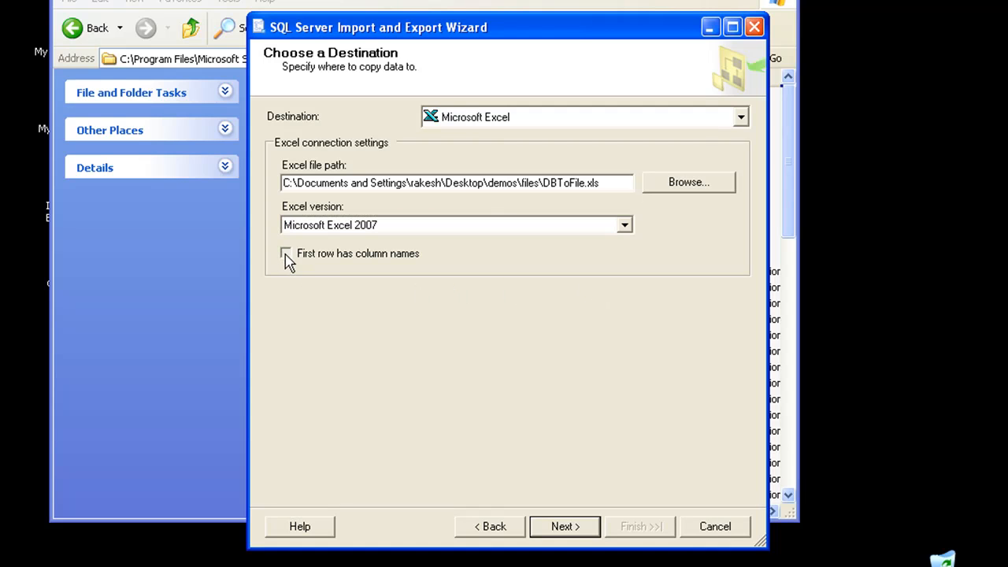
{"action": "left_click", "coordinate": [285, 252]}
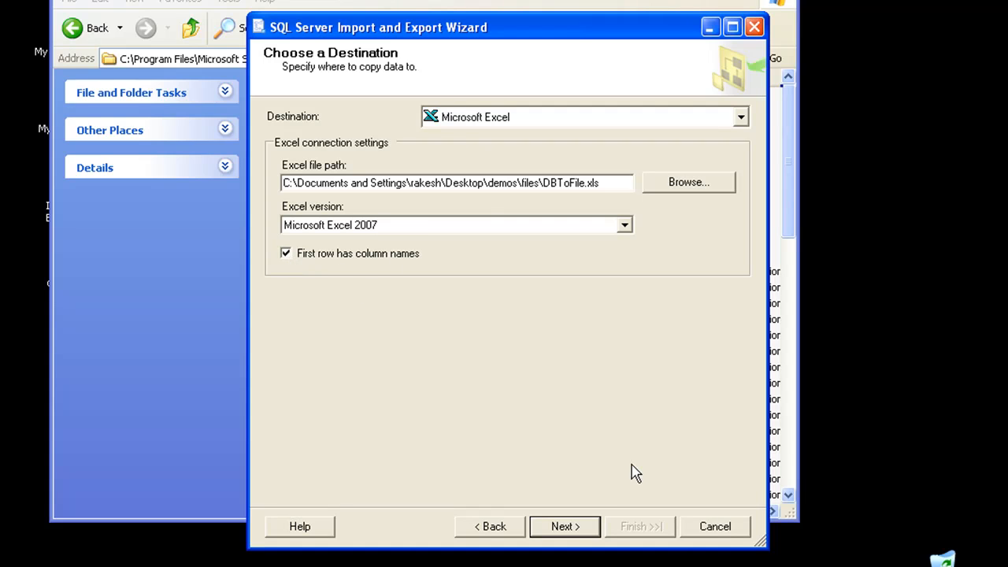
{"action": "left_click", "coordinate": [564, 526]}
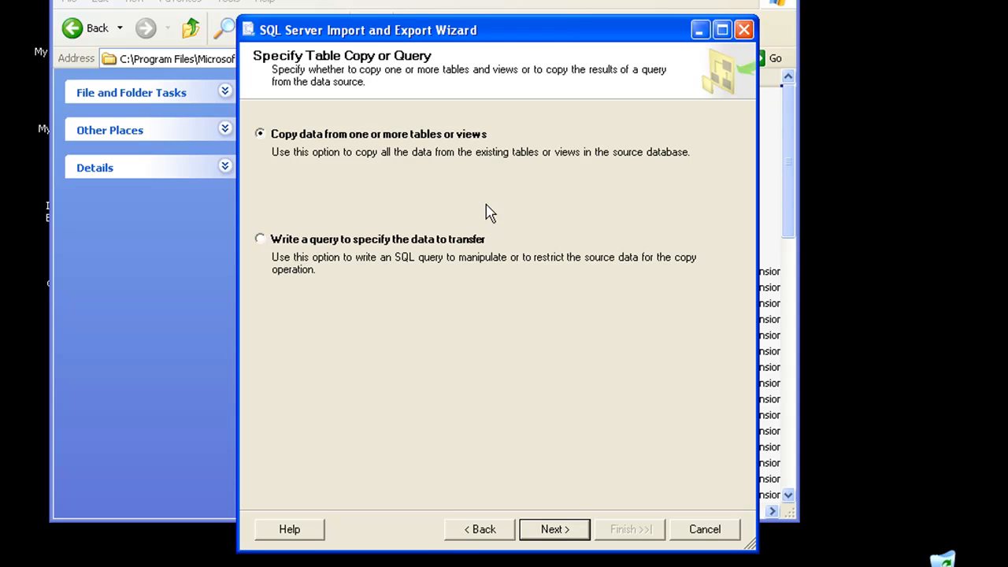
{"action": "mouse_move", "coordinate": [498, 323]}
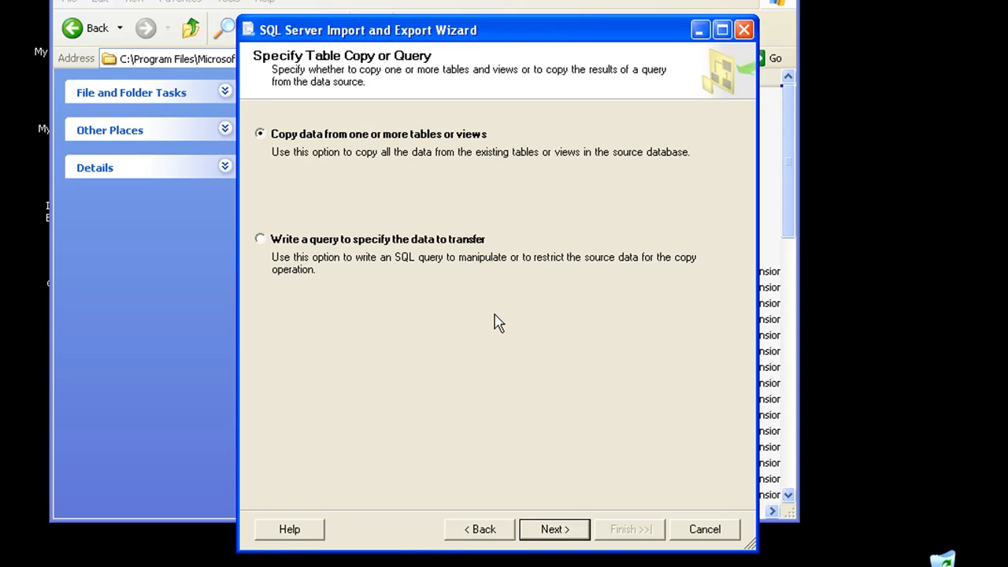
{"action": "left_click", "coordinate": [260, 240]}
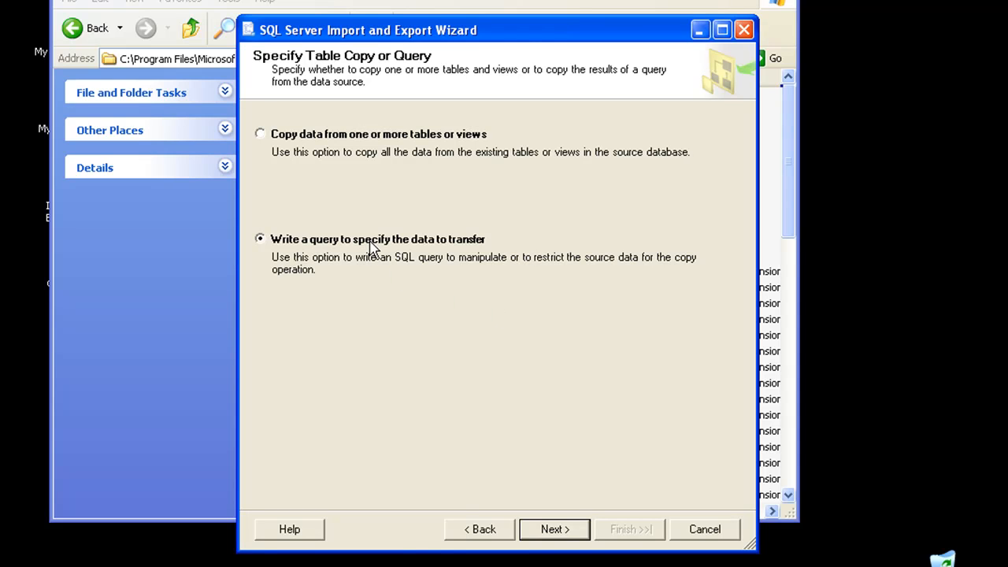
{"action": "left_click", "coordinate": [554, 529]}
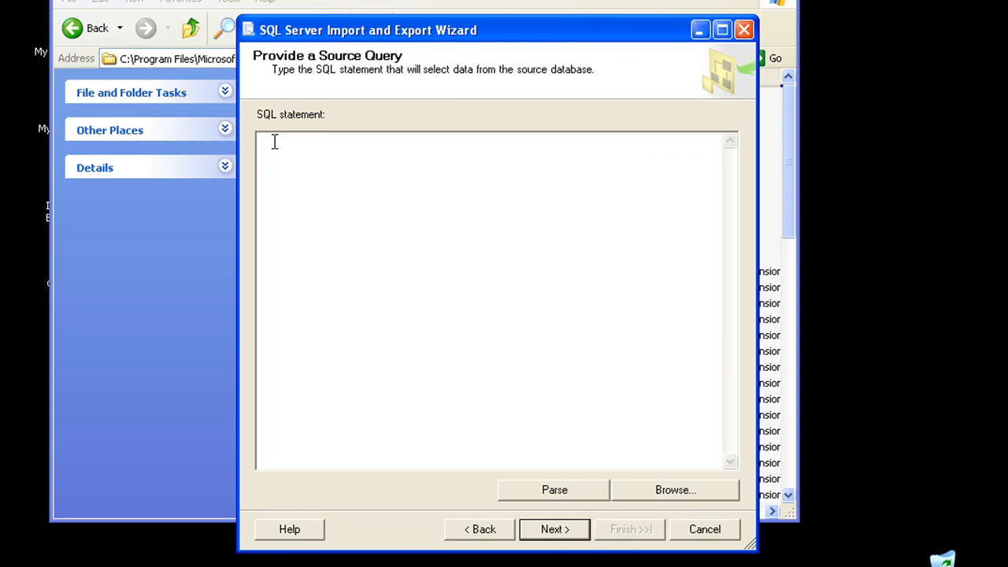
{"action": "type", "text": "Se"}
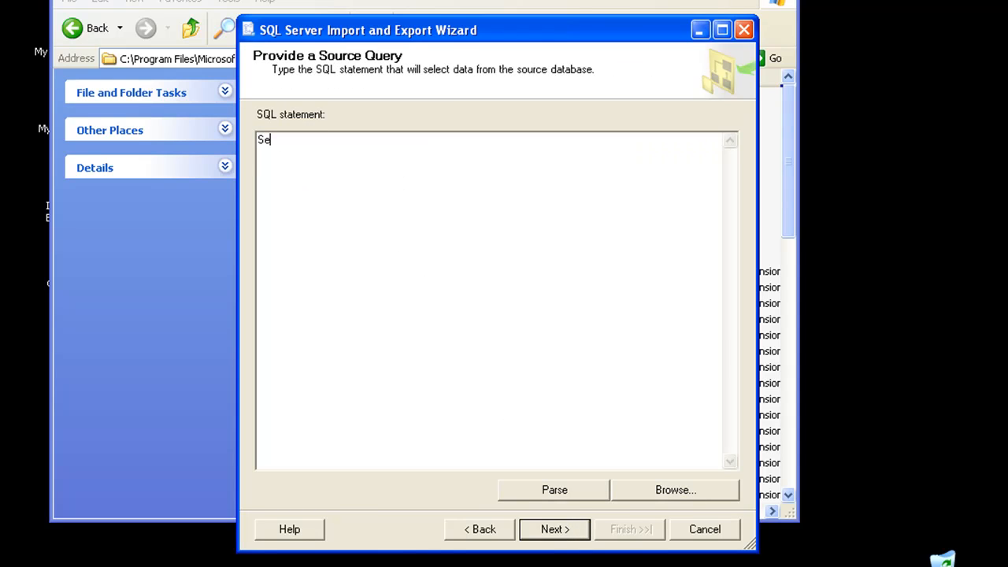
{"action": "type", "text": "lect *"}
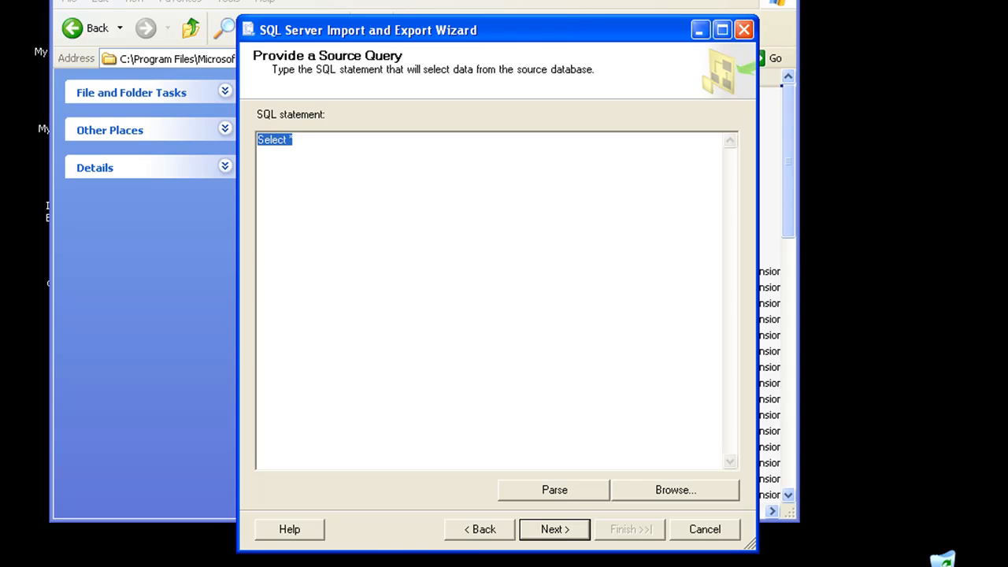
{"action": "key", "text": "Delete"}
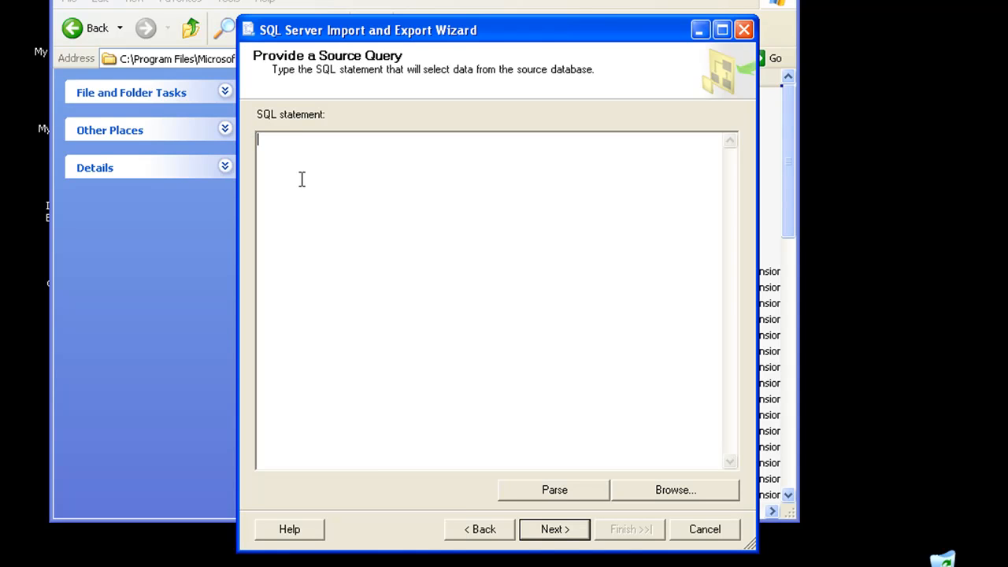
{"action": "mouse_move", "coordinate": [537, 324]}
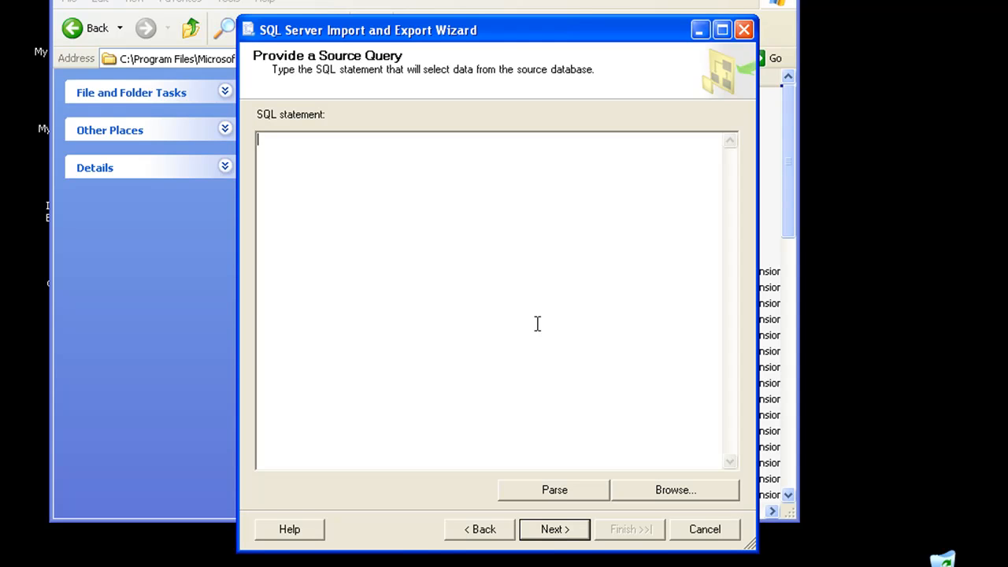
{"action": "mouse_move", "coordinate": [486, 552]}
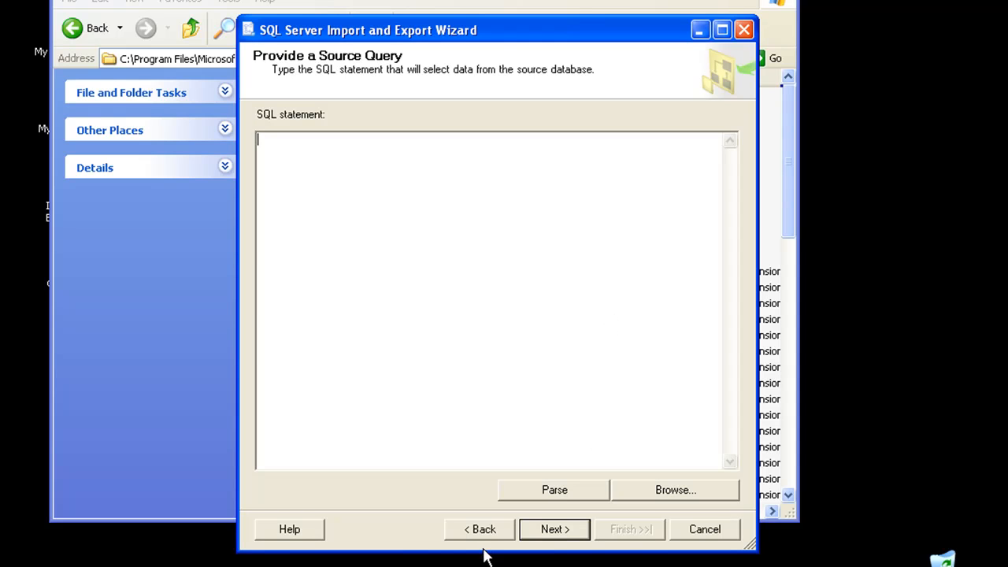
{"action": "left_click", "coordinate": [479, 530]}
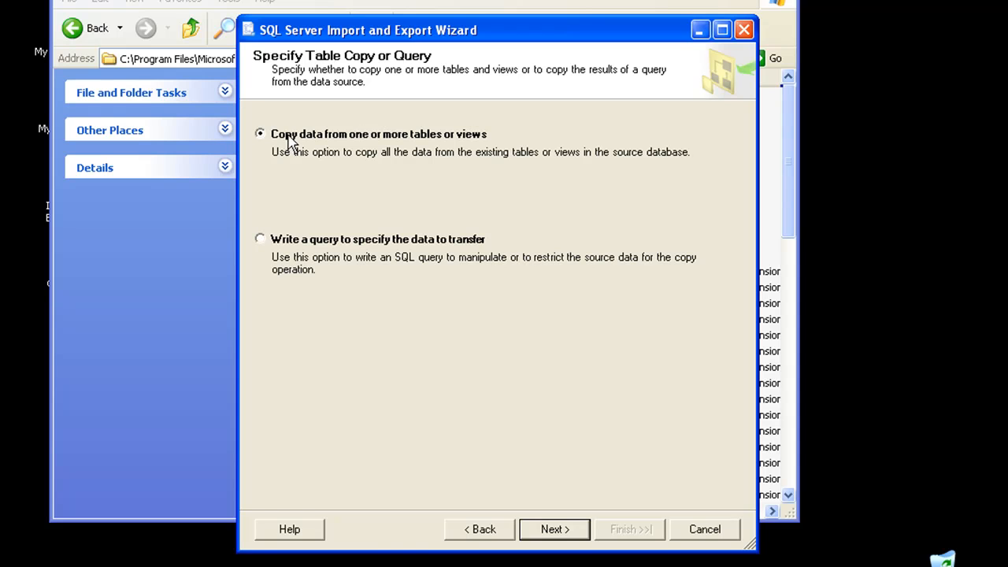
- Choose copying from tables, tick HumanResources.Department and preview its data
{"action": "left_click", "coordinate": [554, 529]}
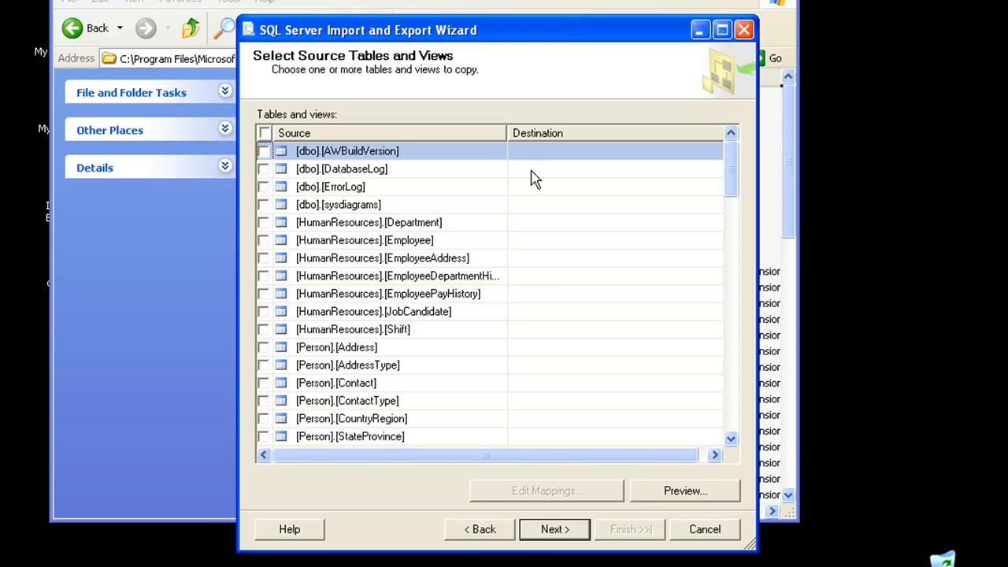
{"action": "mouse_move", "coordinate": [375, 265]}
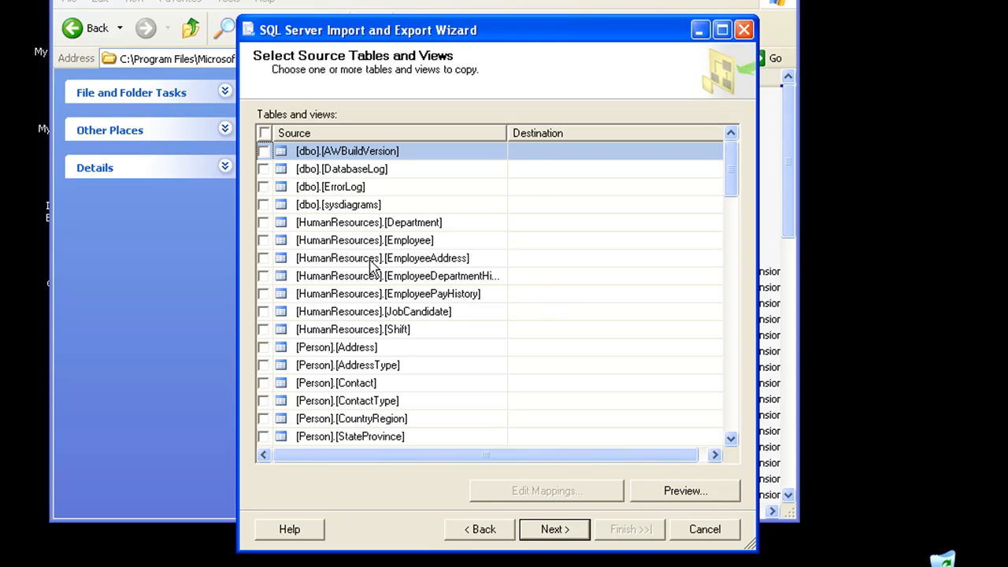
{"action": "left_click", "coordinate": [265, 222]}
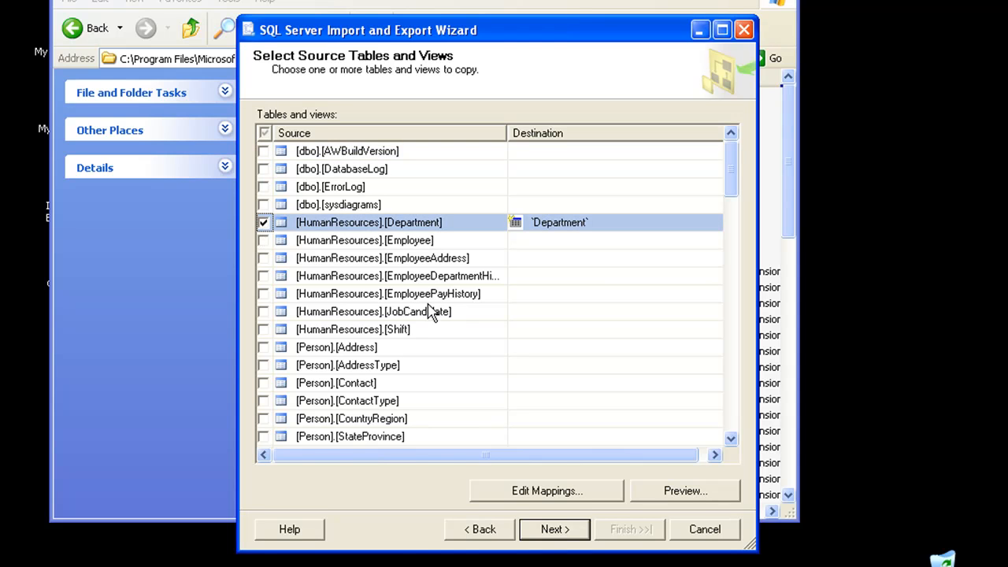
{"action": "mouse_move", "coordinate": [378, 251]}
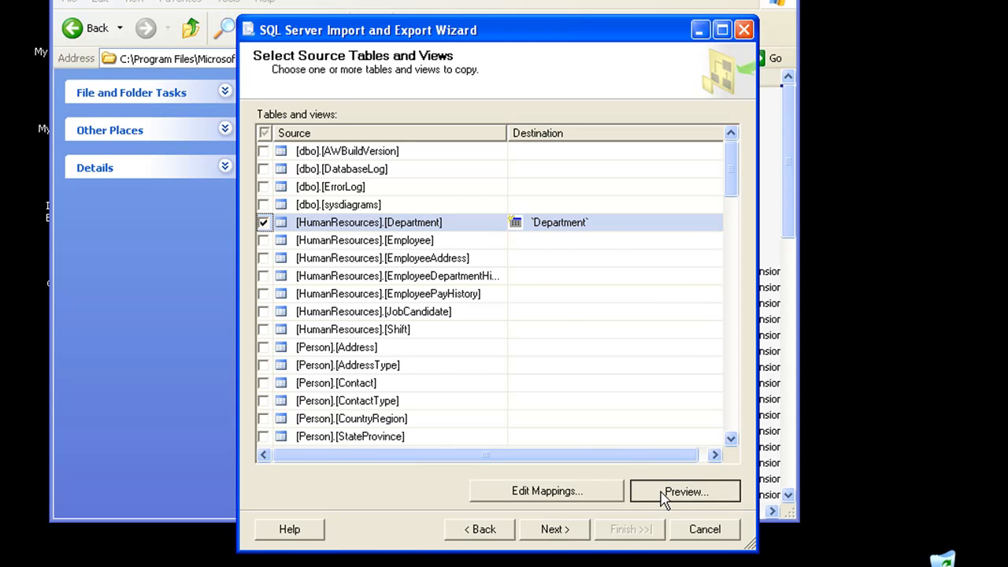
{"action": "left_click", "coordinate": [683, 492]}
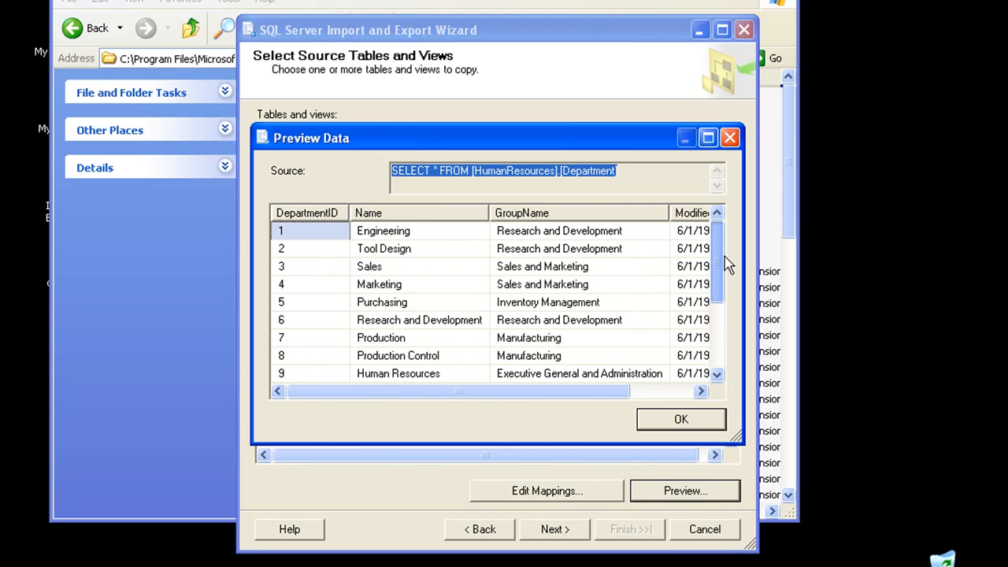
- Review the preview's source query, close it and bring up the Department column mappings
{"action": "left_click", "coordinate": [432, 170]}
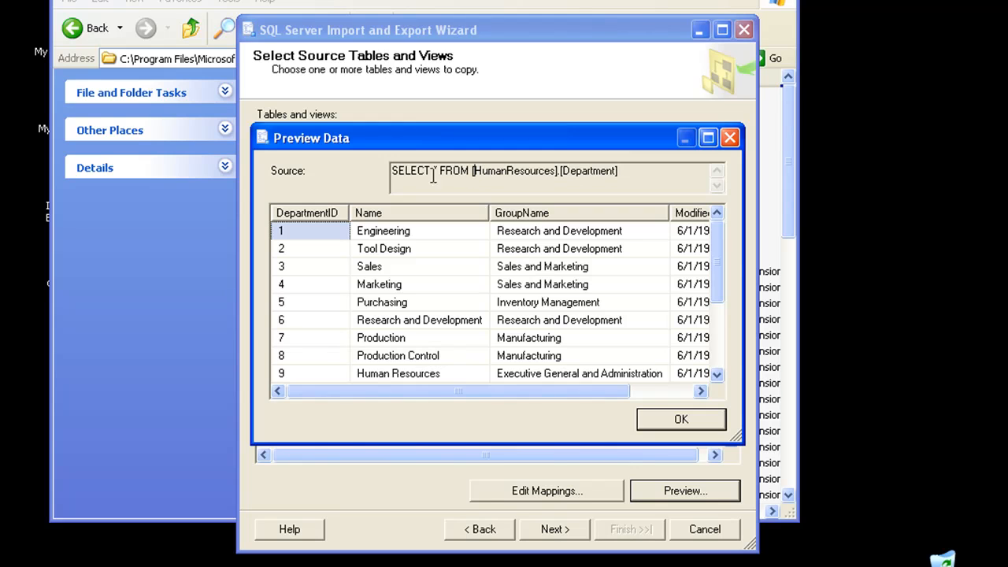
{"action": "triple_click", "coordinate": [504, 170]}
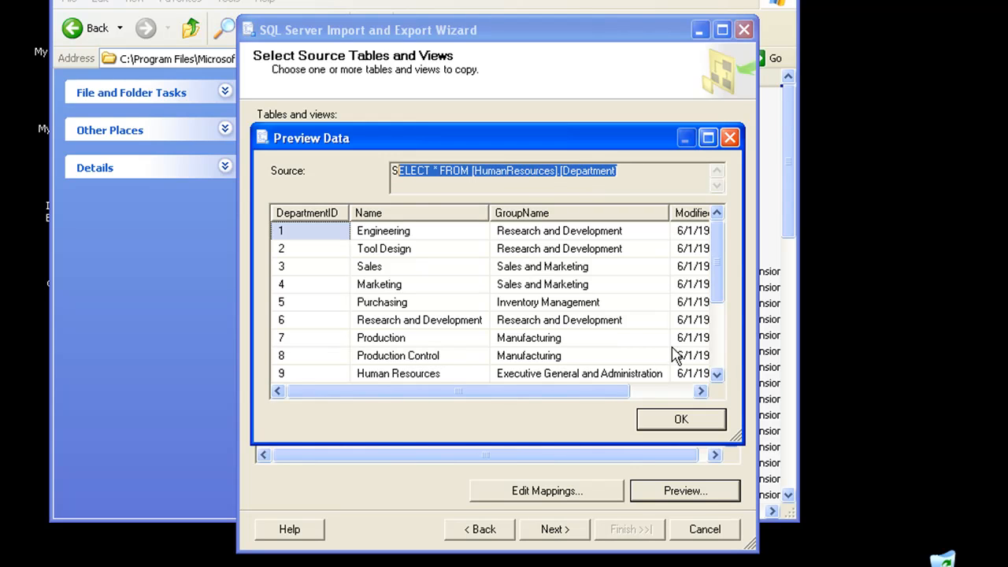
{"action": "left_click", "coordinate": [681, 419]}
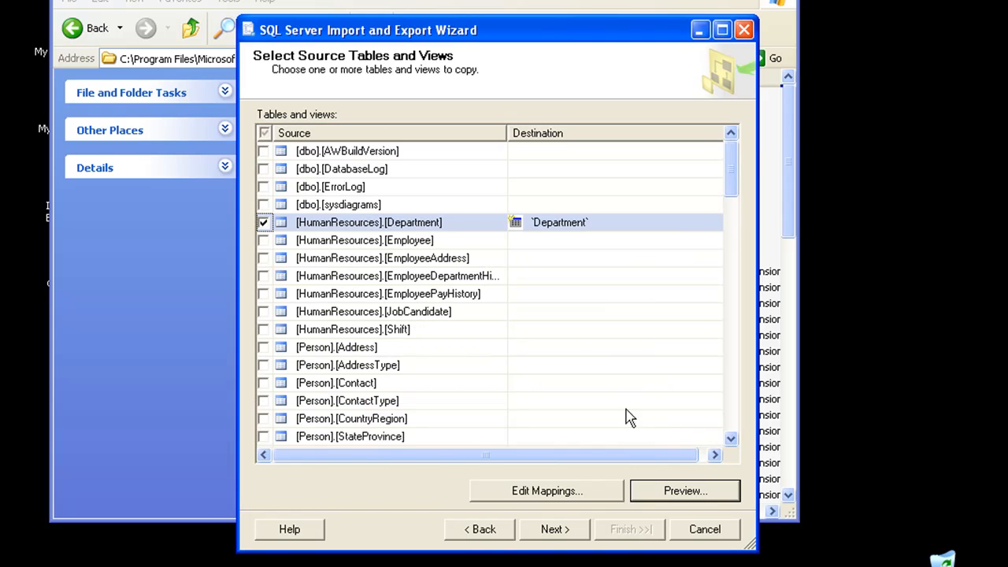
{"action": "mouse_move", "coordinate": [586, 504]}
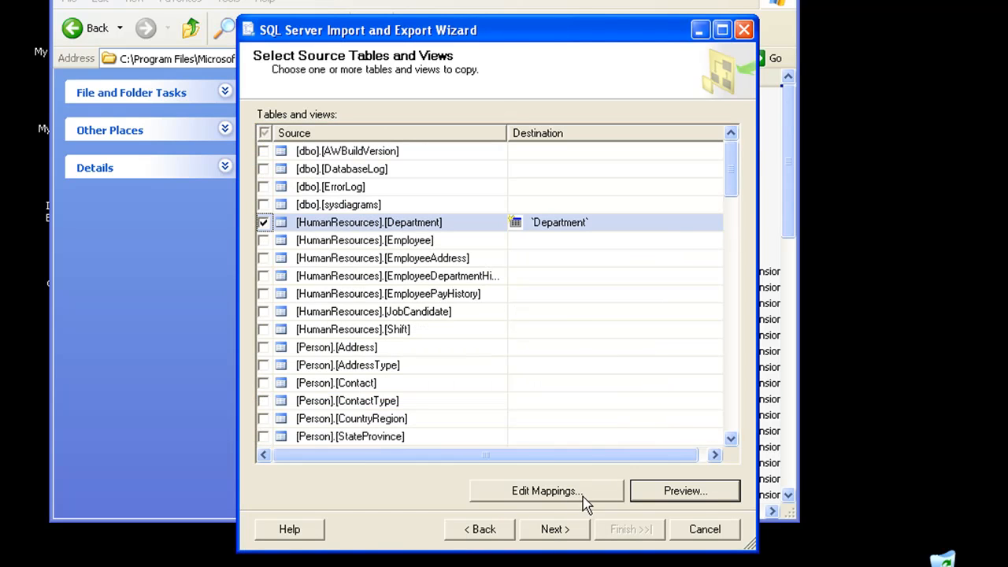
{"action": "left_click", "coordinate": [545, 491]}
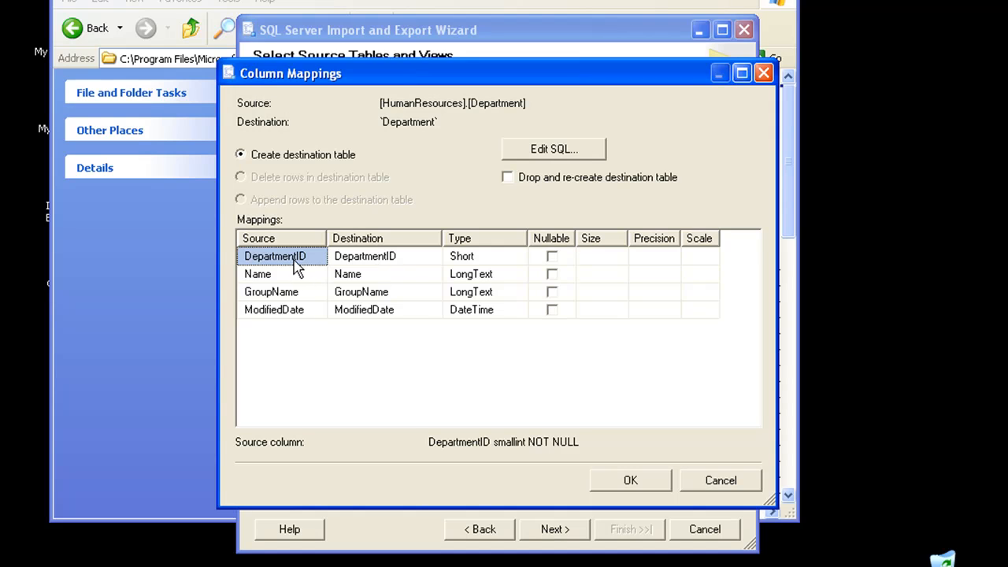
{"action": "left_click", "coordinate": [259, 274]}
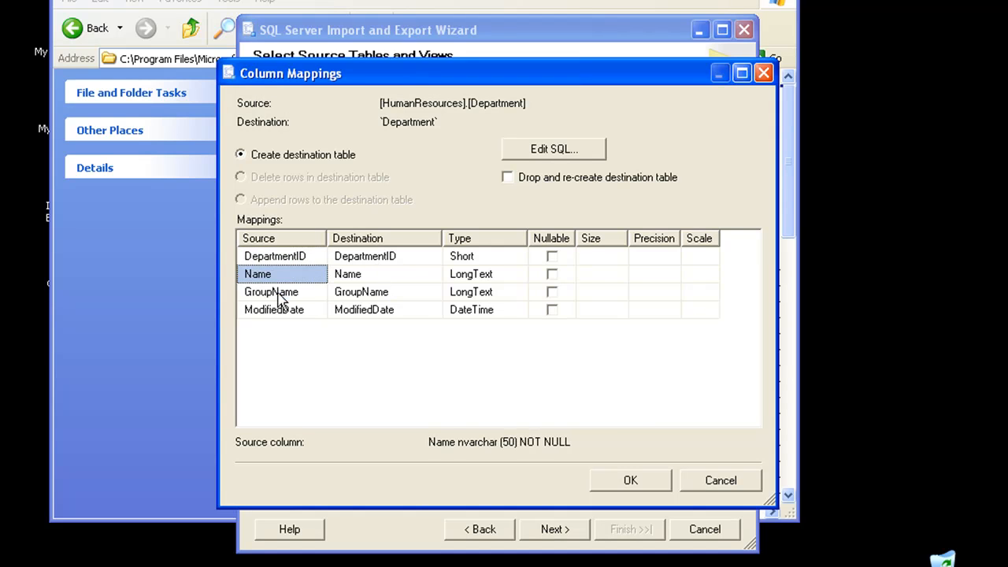
{"action": "left_click", "coordinate": [275, 309]}
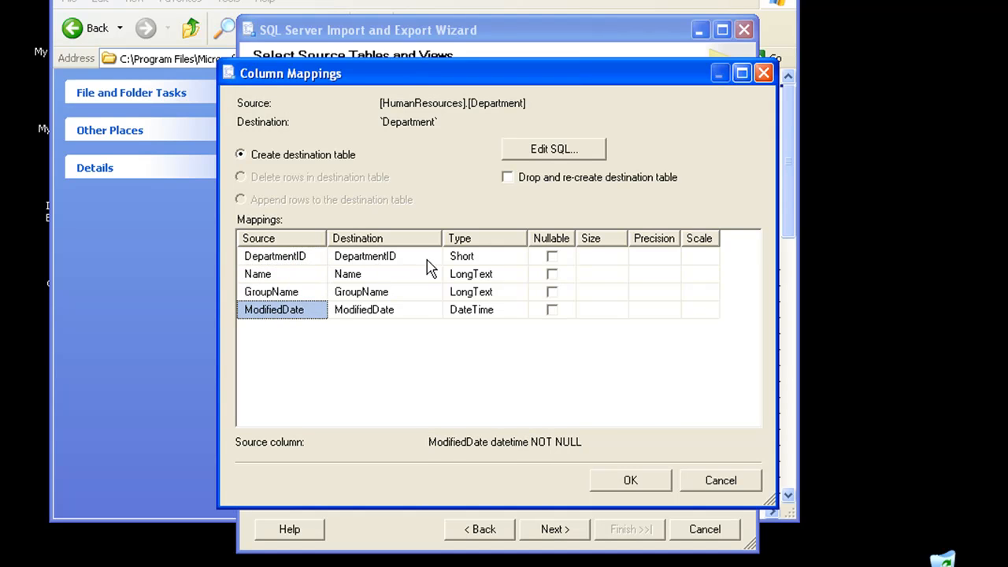
{"action": "left_click", "coordinate": [432, 255]}
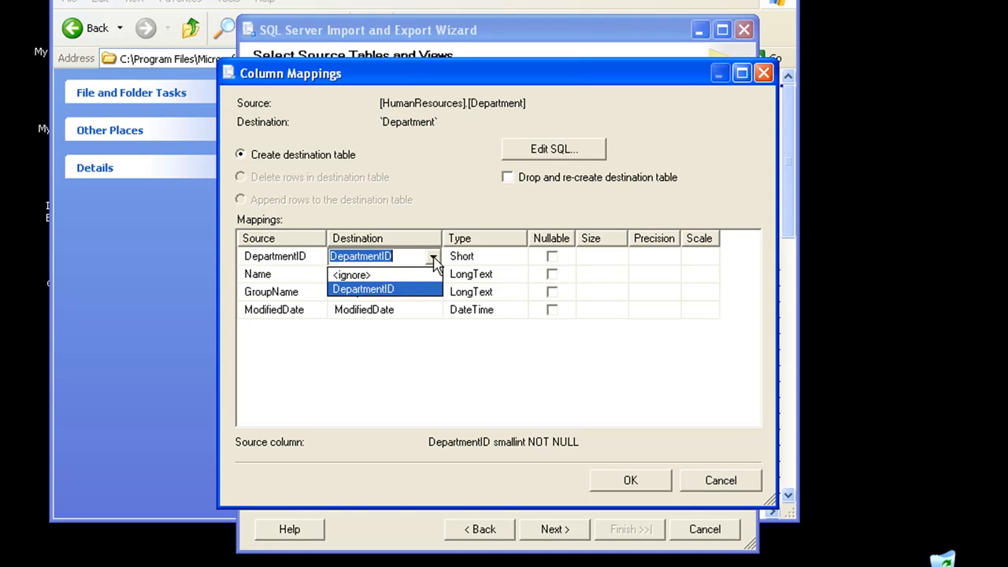
{"action": "left_click", "coordinate": [351, 274]}
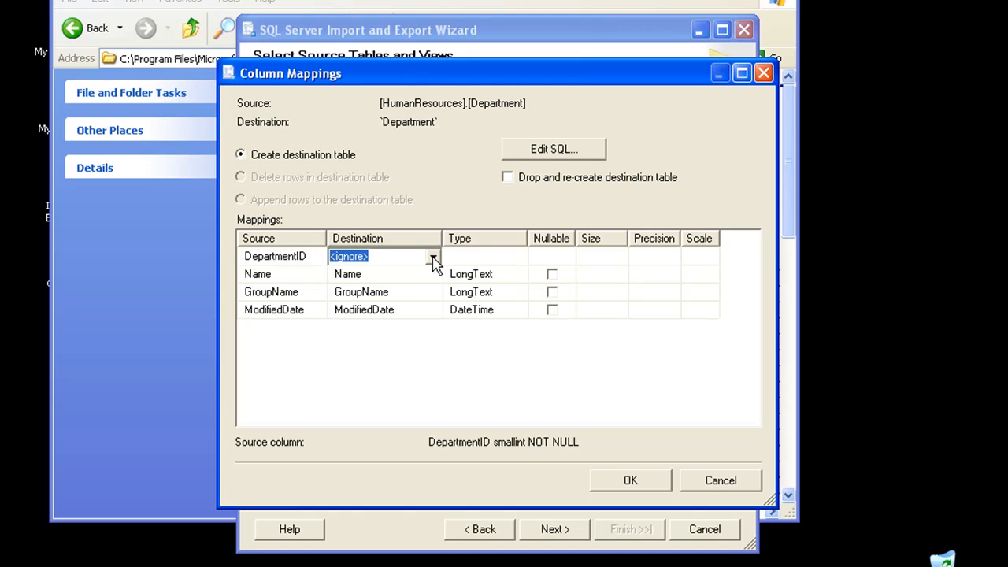
{"action": "left_click", "coordinate": [431, 255]}
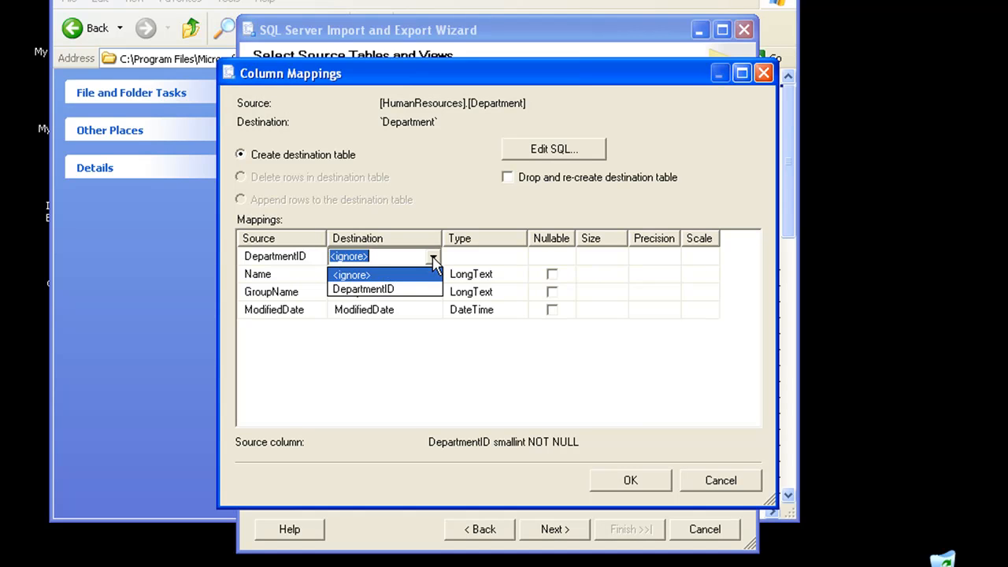
{"action": "left_click", "coordinate": [363, 290]}
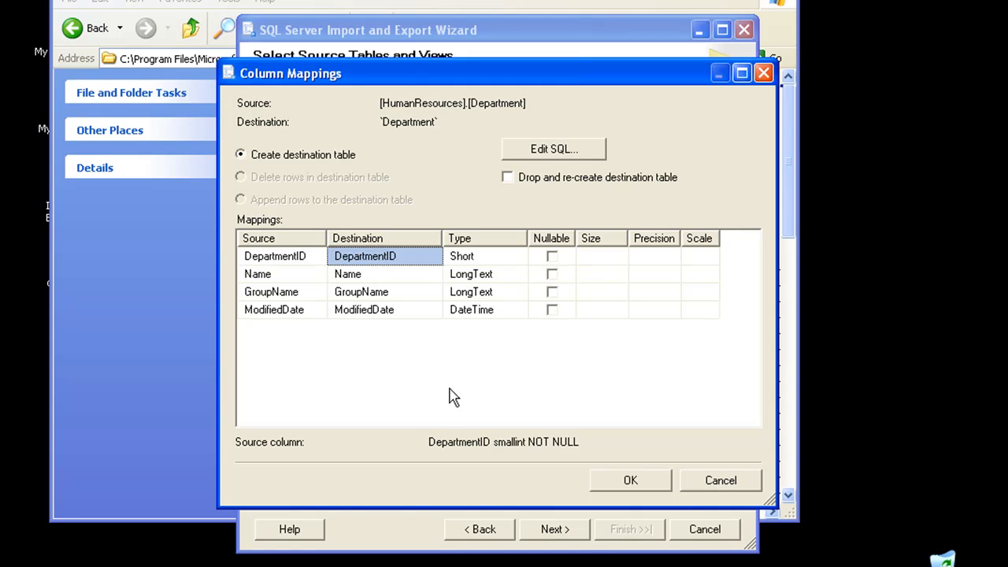
{"action": "left_click", "coordinate": [630, 481]}
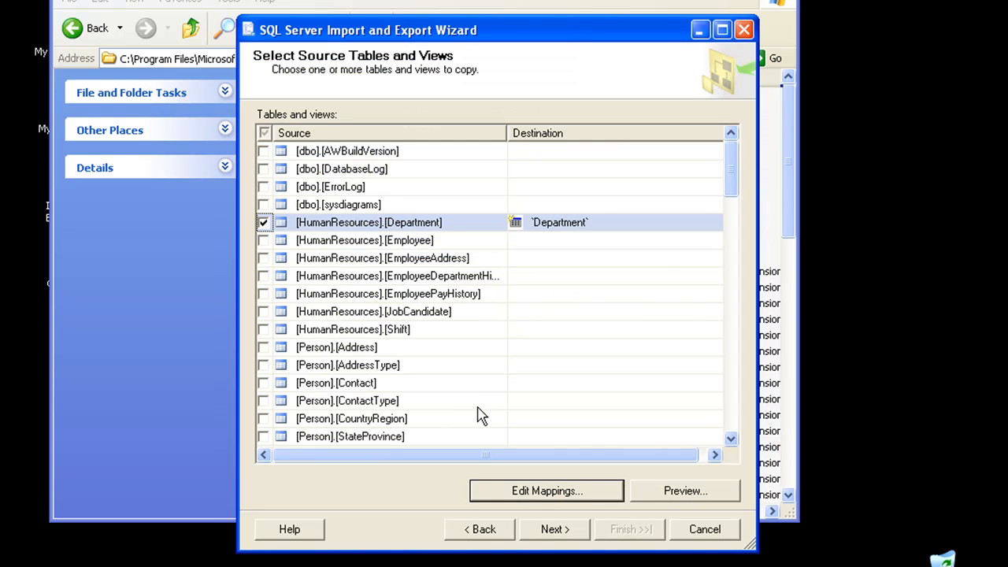
- Review the Data Type Mapping grid and the global On Error handling choices
{"action": "left_click", "coordinate": [554, 529]}
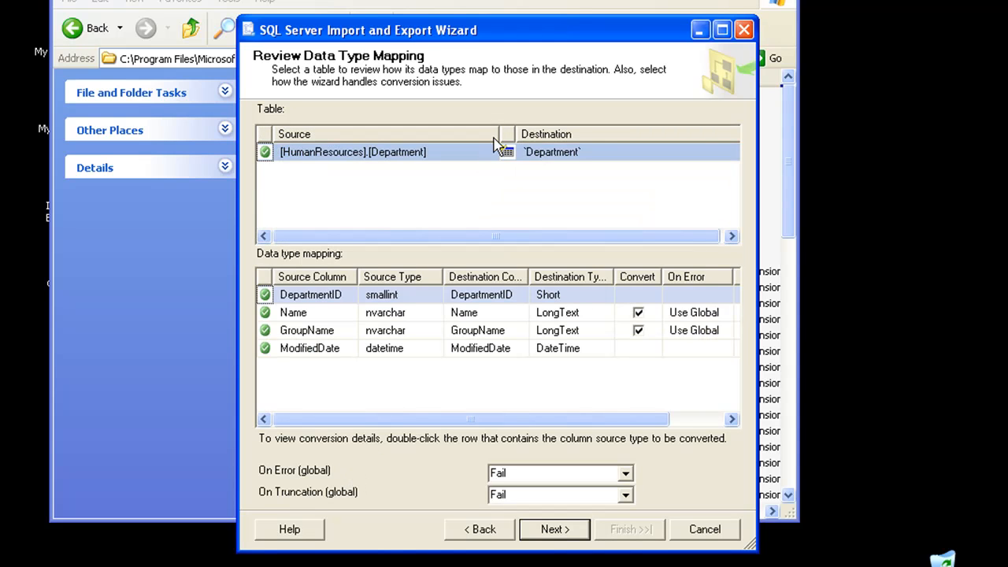
{"action": "mouse_move", "coordinate": [497, 139]}
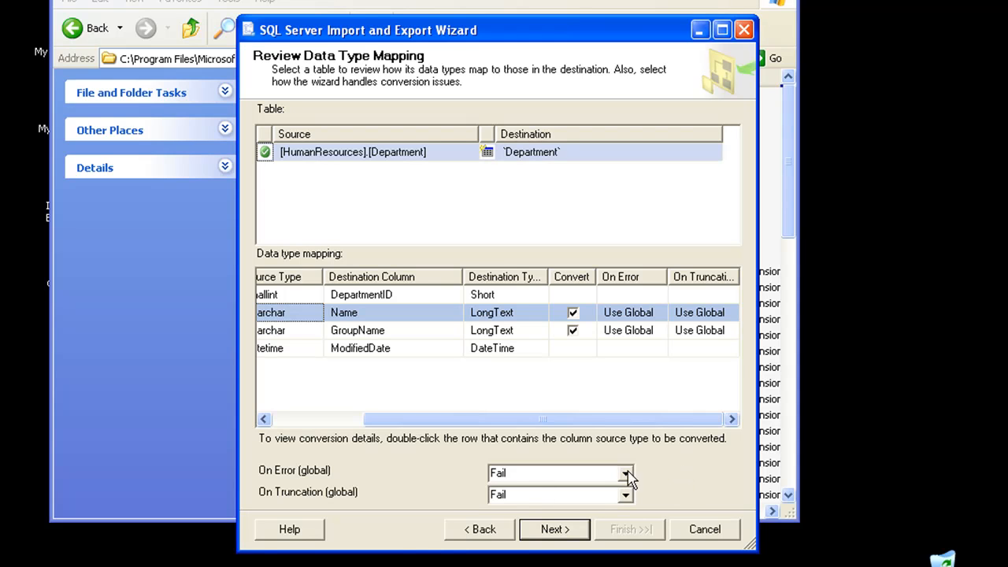
{"action": "mouse_move", "coordinate": [659, 485]}
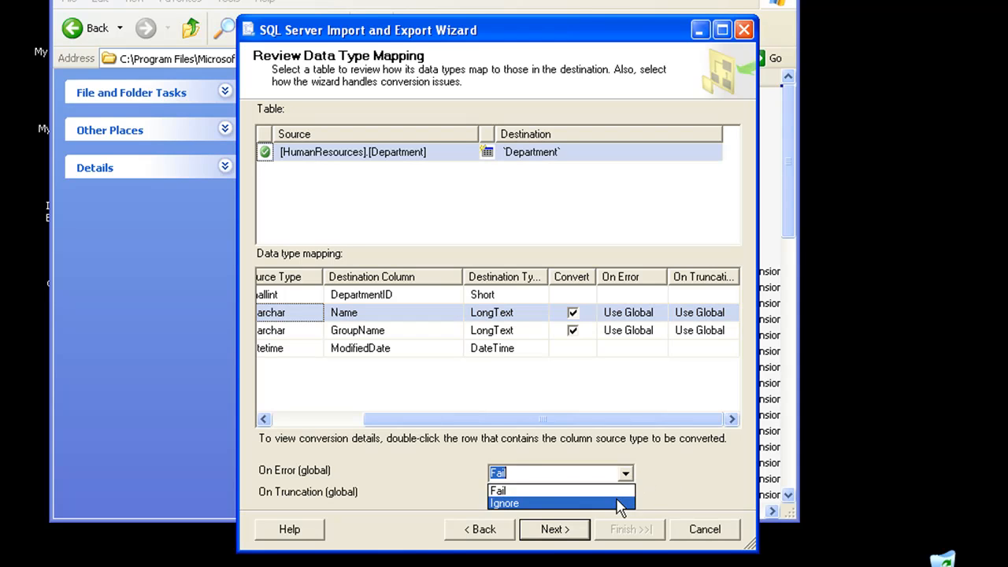
{"action": "left_click", "coordinate": [504, 505]}
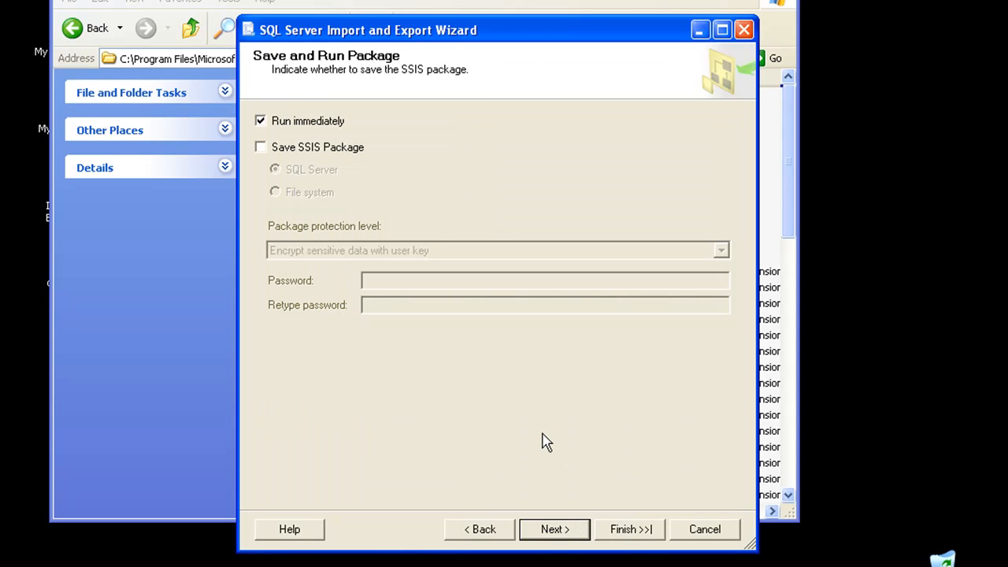
- Save the SSIS package to the file system with protection level 'Do not save sensitive data'
{"action": "left_click", "coordinate": [261, 148]}
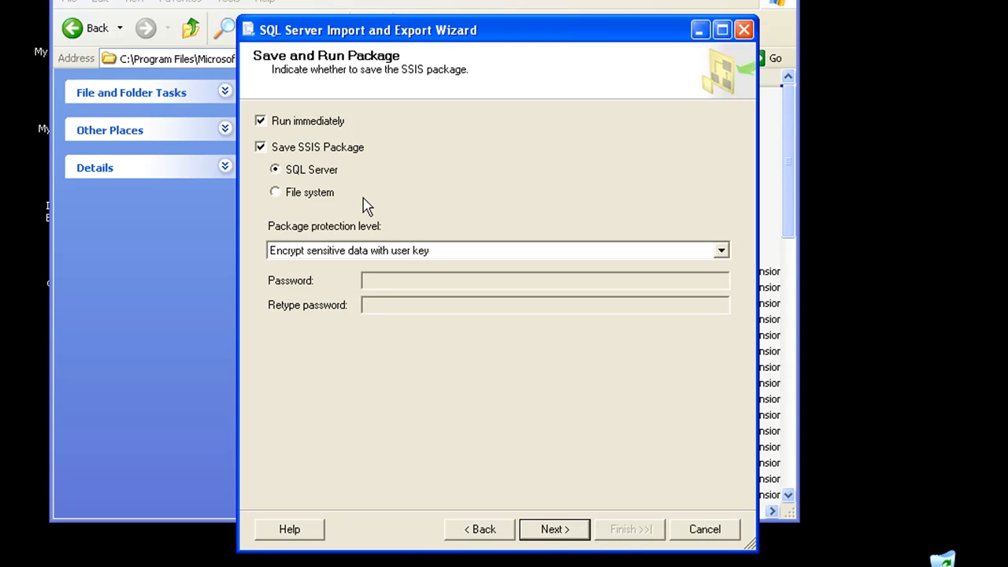
{"action": "mouse_move", "coordinate": [329, 199]}
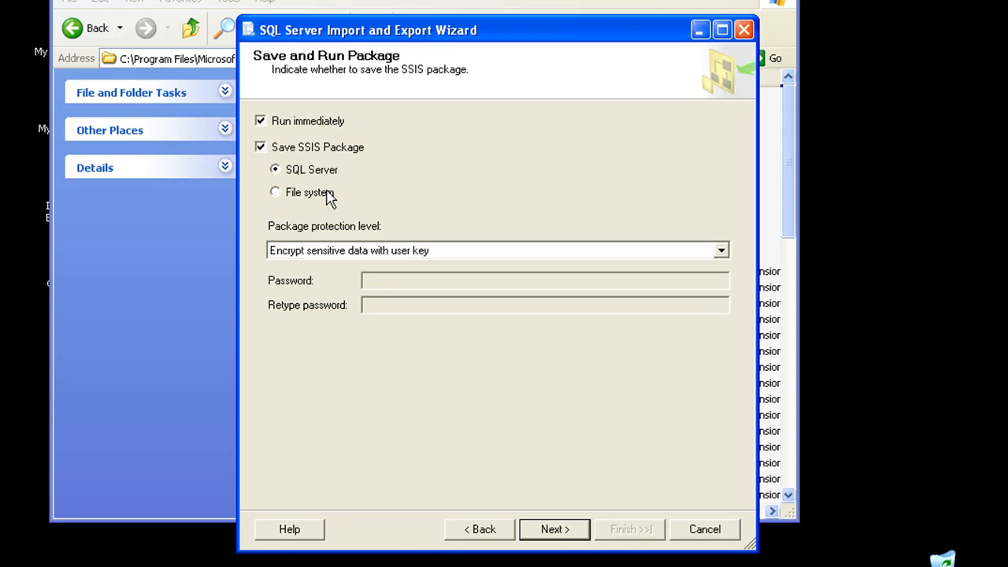
{"action": "mouse_move", "coordinate": [337, 195]}
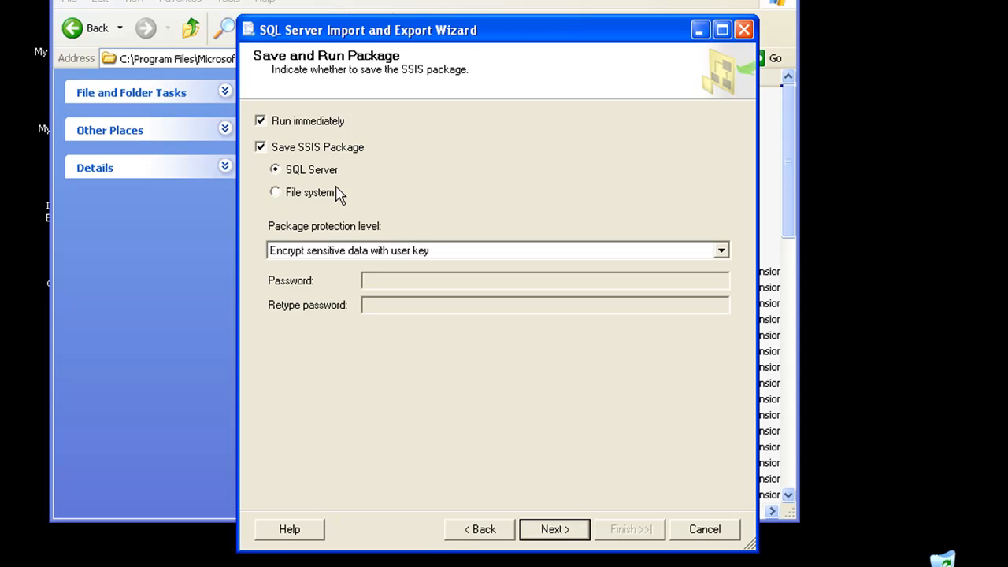
{"action": "mouse_move", "coordinate": [343, 208]}
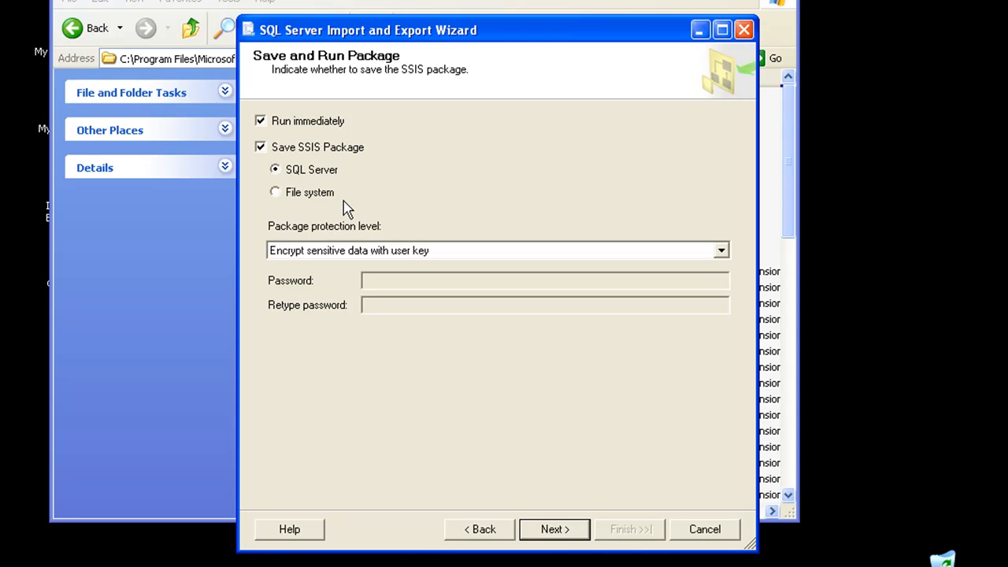
{"action": "left_click", "coordinate": [274, 192]}
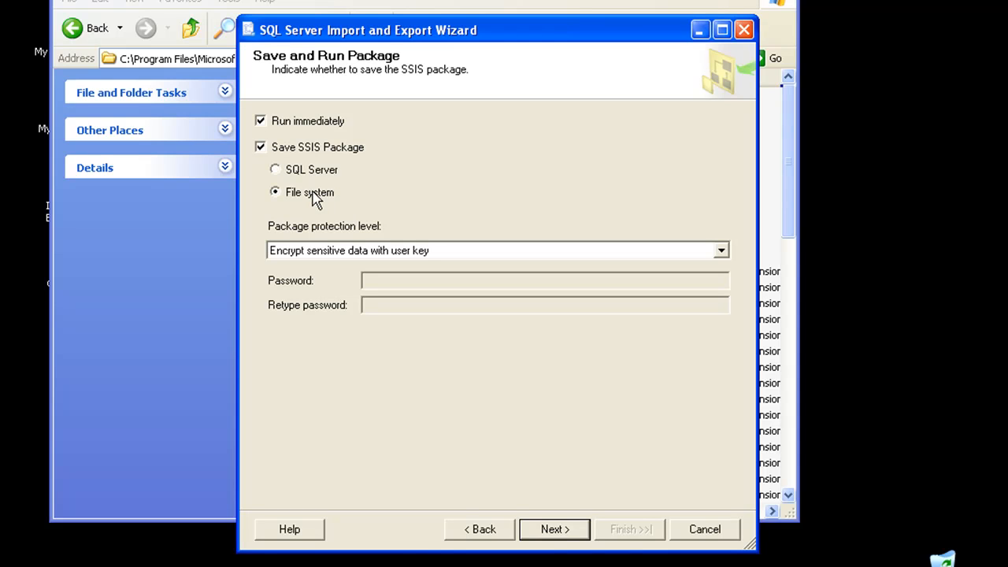
{"action": "left_click", "coordinate": [718, 251]}
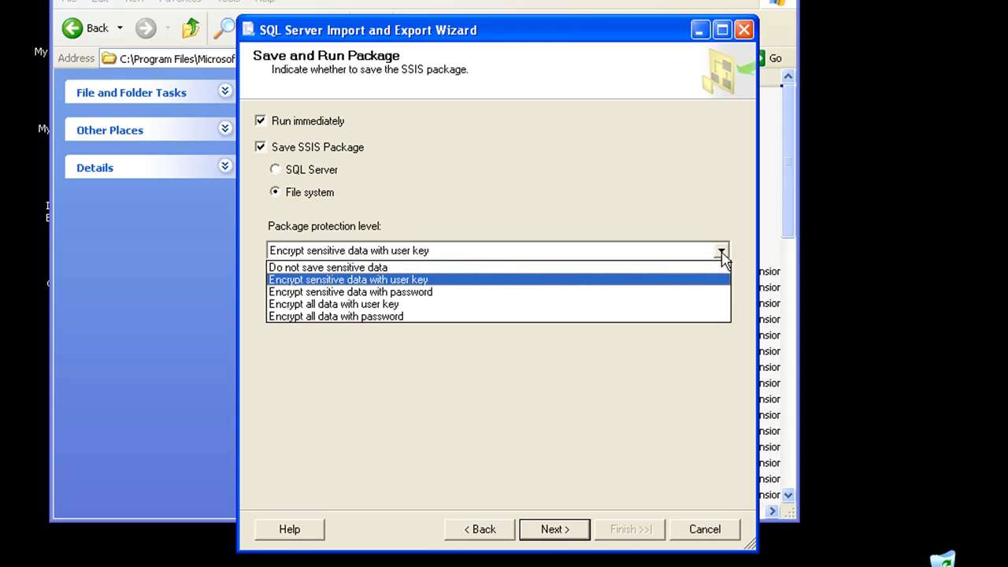
{"action": "mouse_move", "coordinate": [335, 315]}
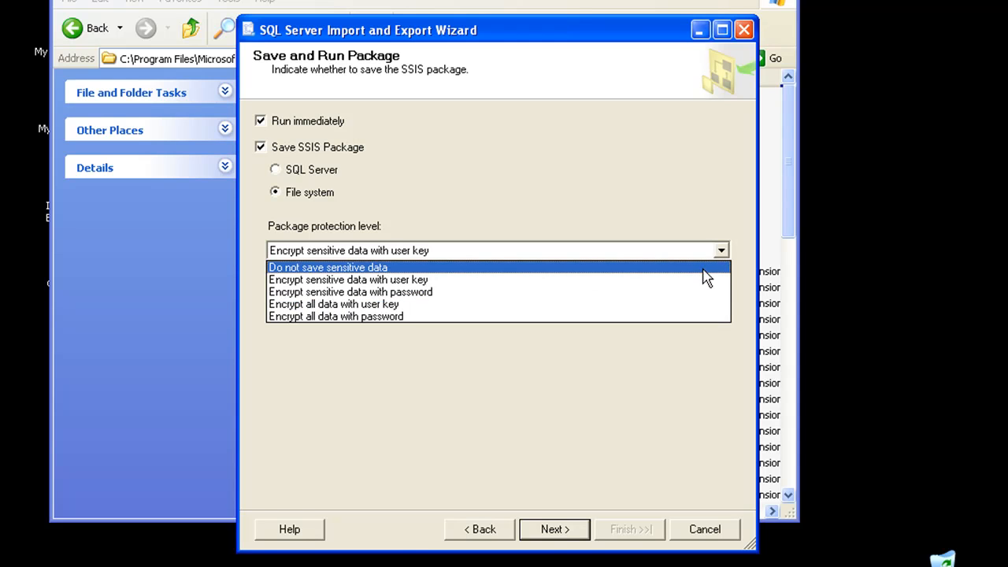
{"action": "left_click", "coordinate": [327, 268]}
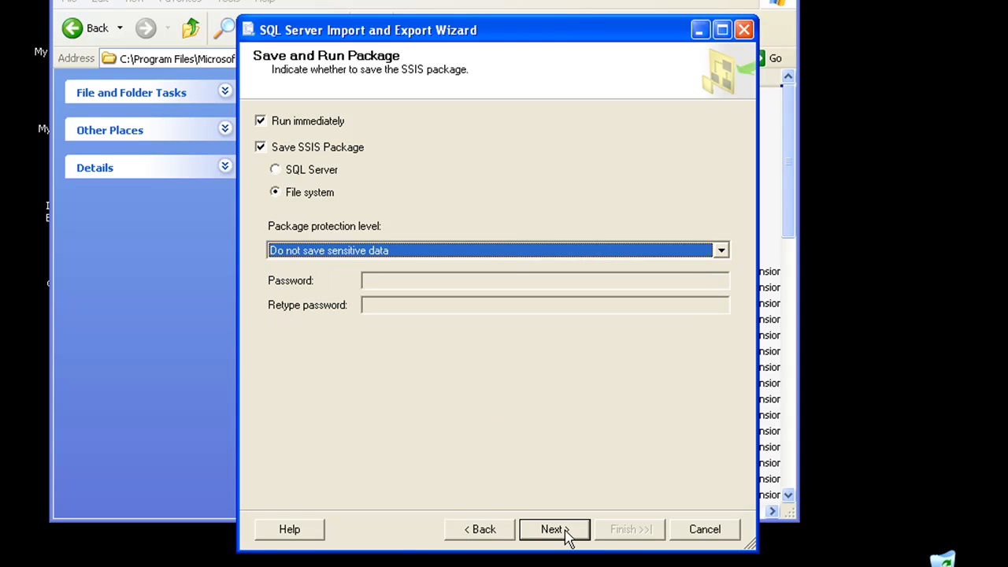
- Name the saved package DbToFile and choose its save location
{"action": "left_click", "coordinate": [555, 530]}
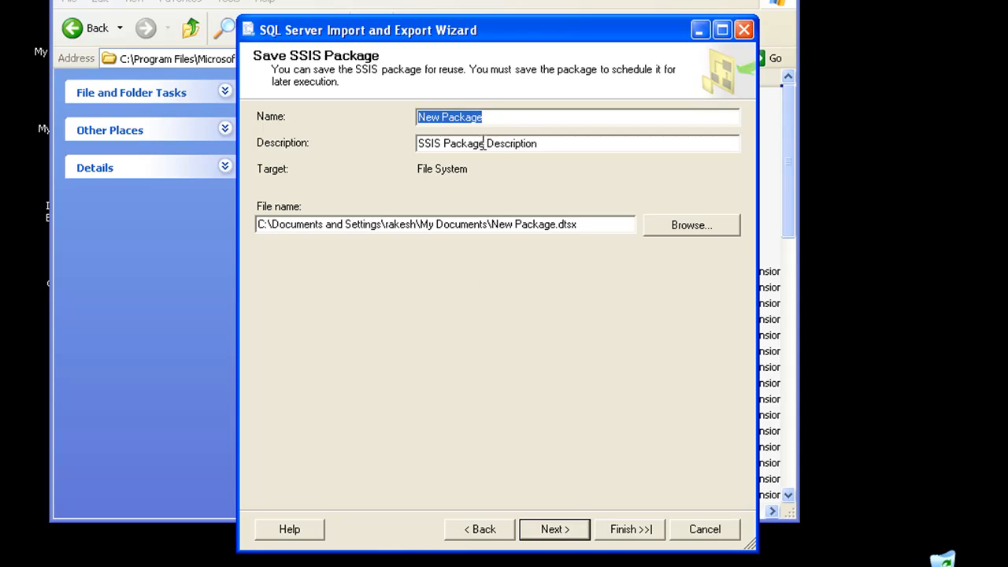
{"action": "mouse_move", "coordinate": [350, 126]}
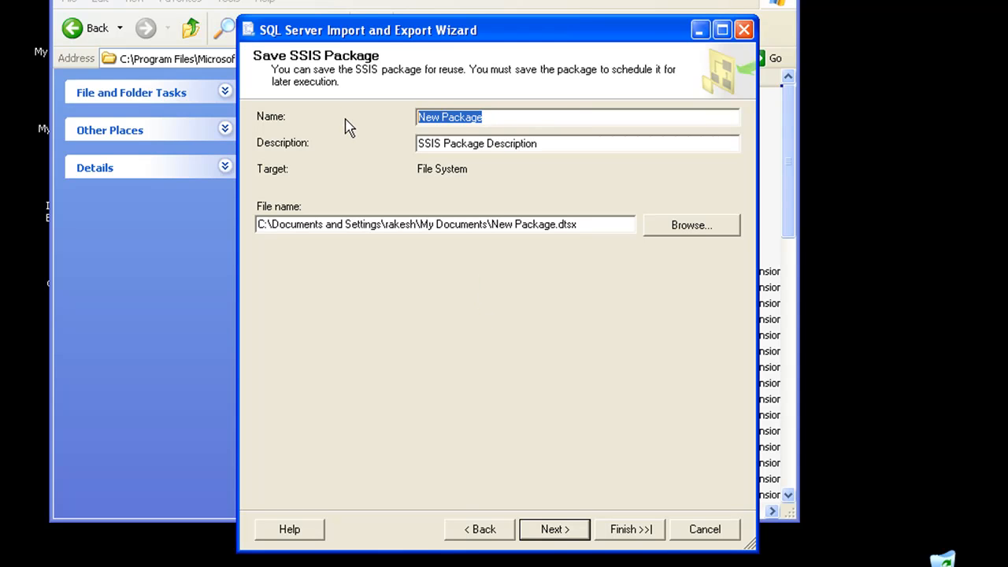
{"action": "type", "text": "DbToFile"}
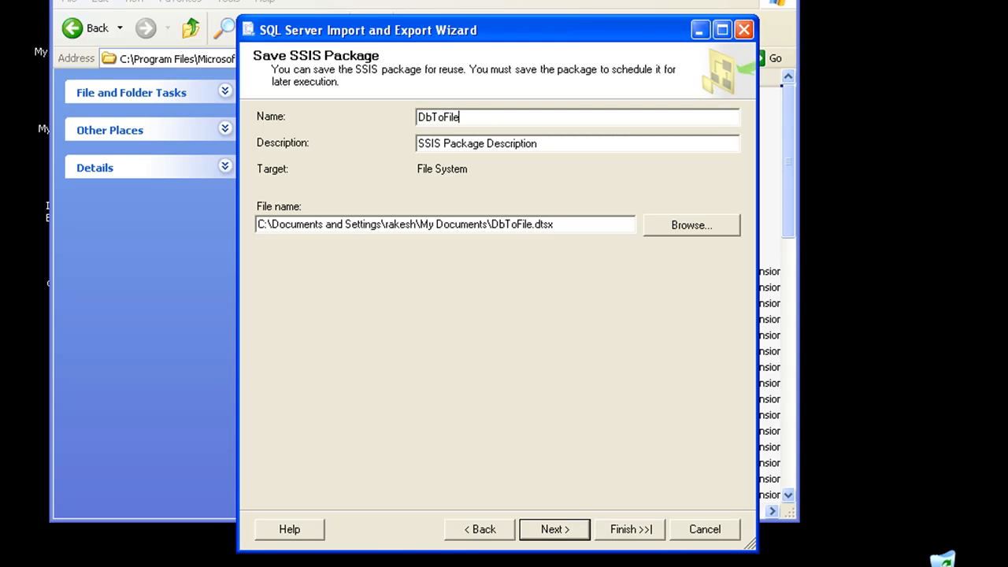
{"action": "double_click", "coordinate": [518, 144]}
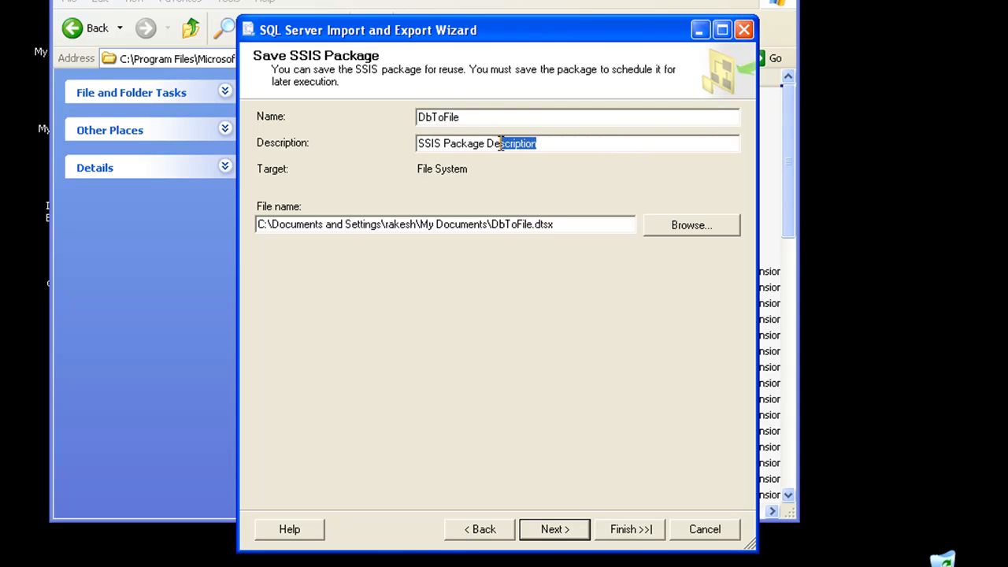
{"action": "left_click", "coordinate": [690, 224]}
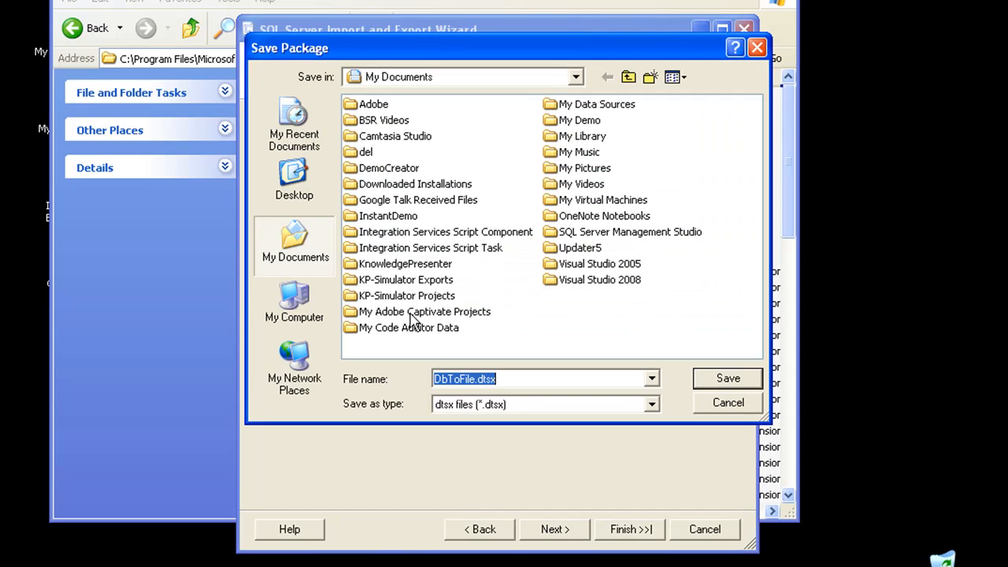
- Create a Package folder for DbToFile.dtsx and continue to the completion summary
{"action": "left_click", "coordinate": [293, 181]}
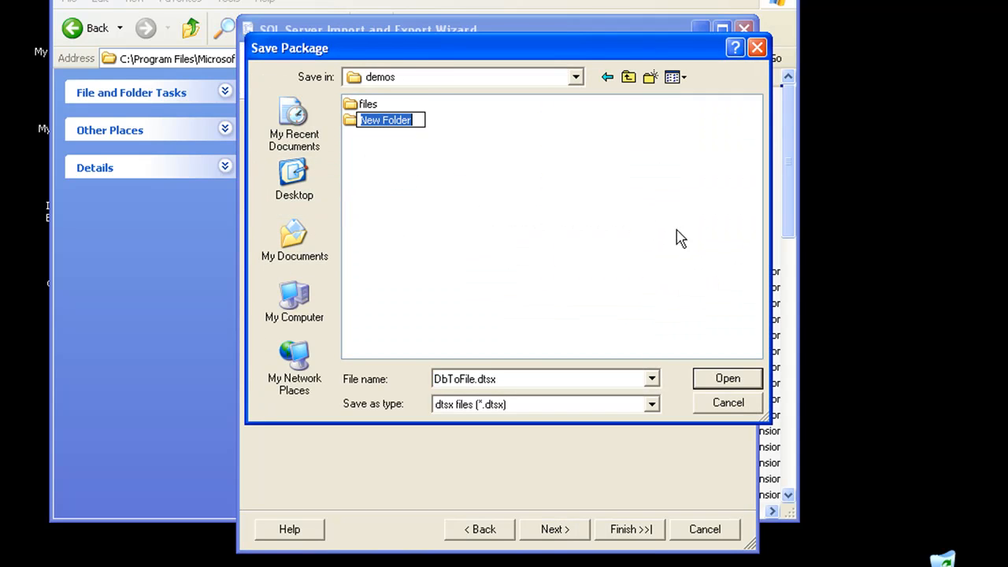
{"action": "type", "text": "Packages"}
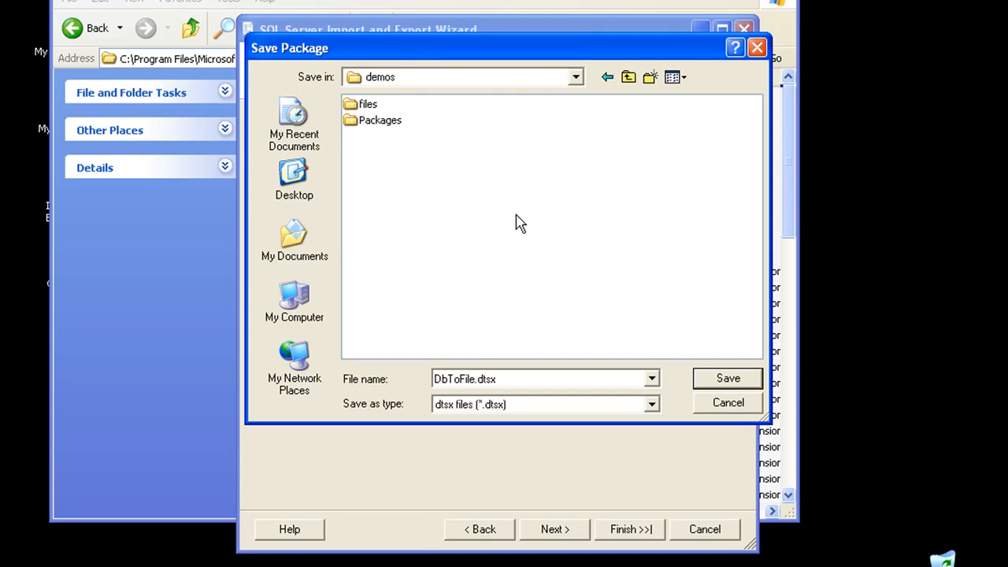
{"action": "left_click", "coordinate": [728, 378]}
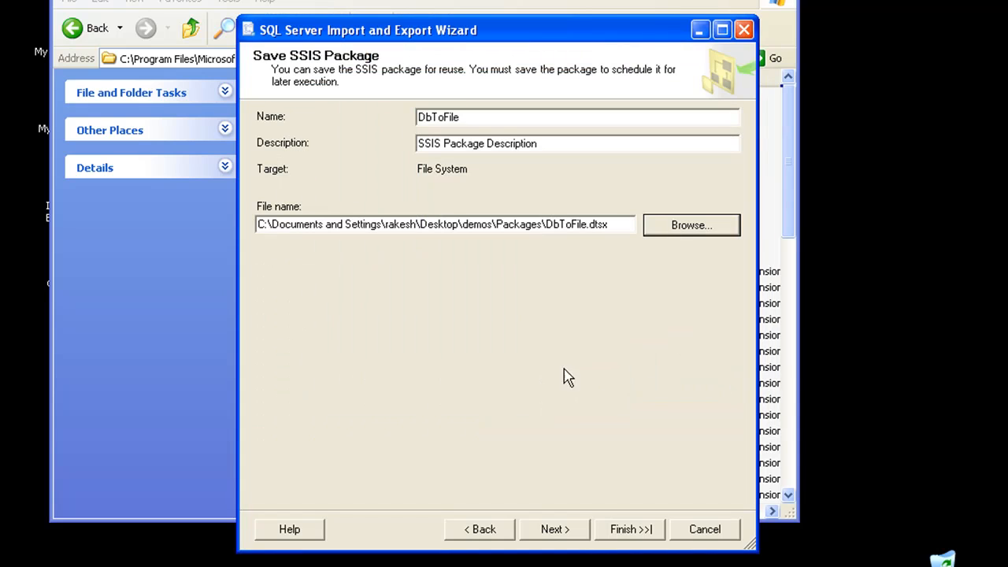
{"action": "left_click", "coordinate": [554, 529]}
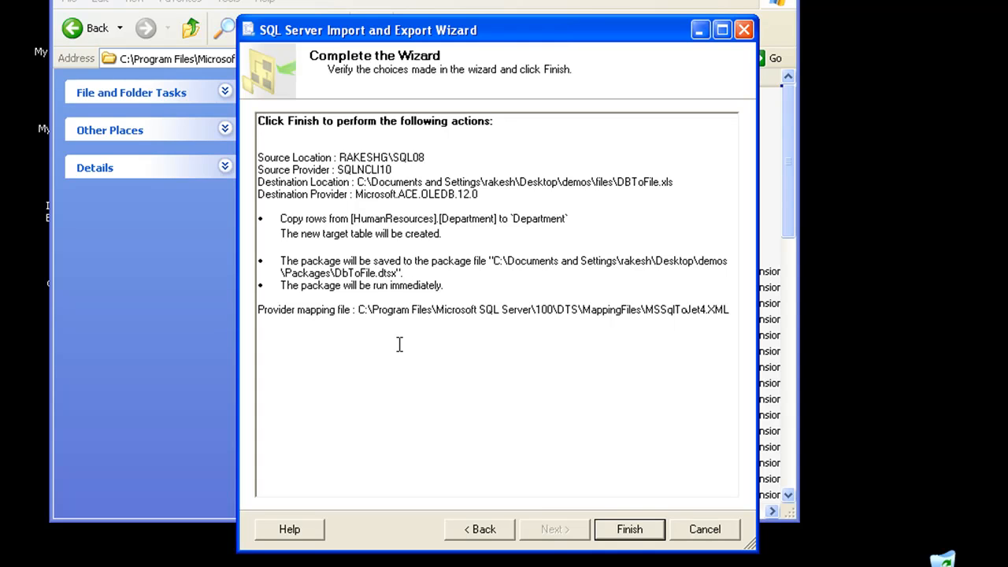
{"action": "mouse_move", "coordinate": [293, 153]}
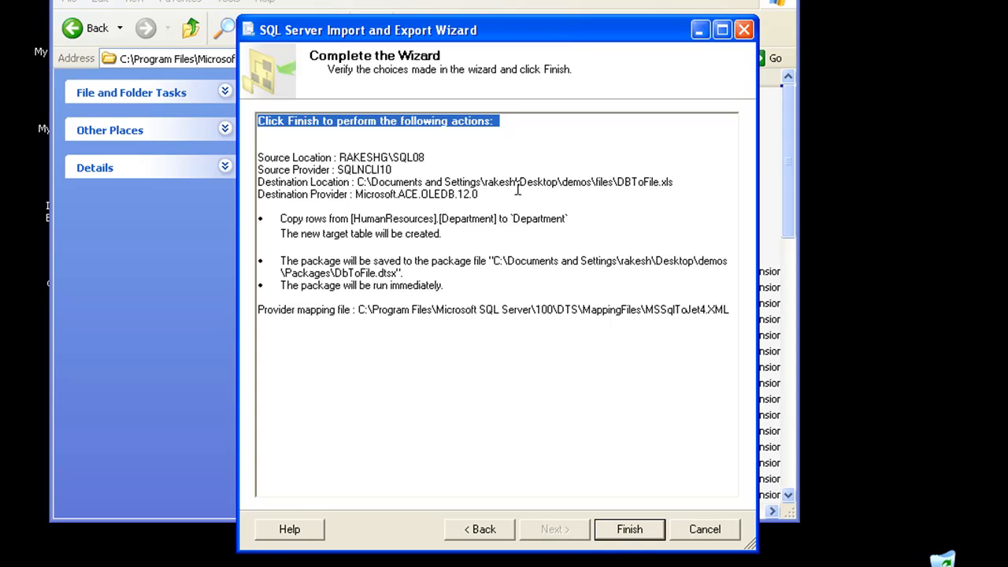
- Review the source server in the summary and finish to run the export
{"action": "double_click", "coordinate": [407, 158]}
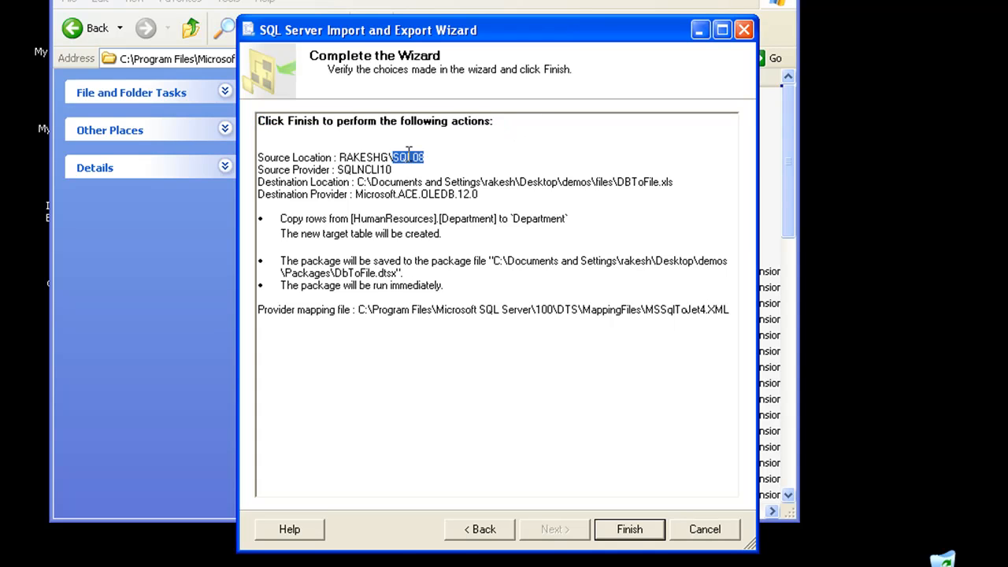
{"action": "left_click_drag", "start_coordinate": [423, 157], "coordinate": [339, 158]}
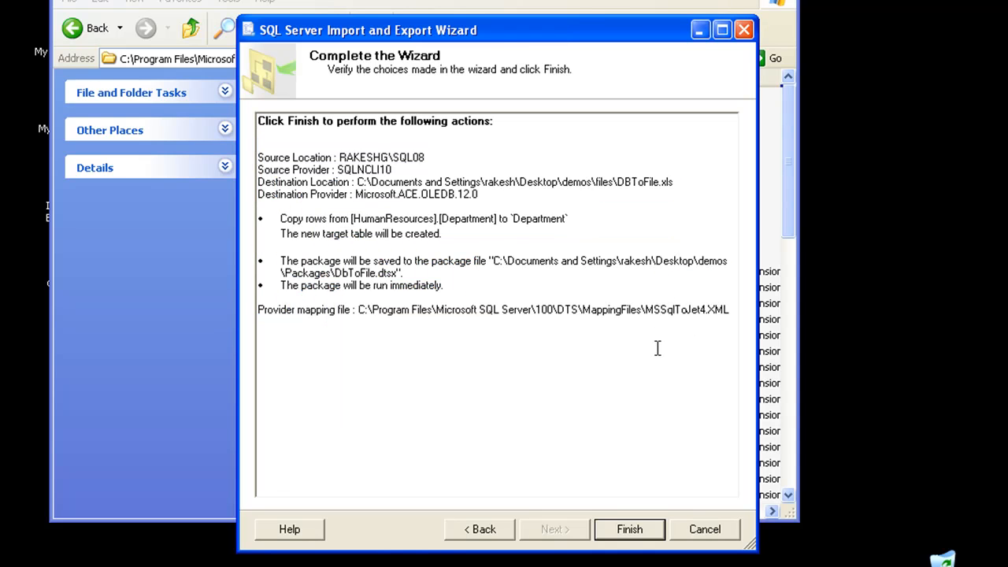
{"action": "mouse_move", "coordinate": [481, 530]}
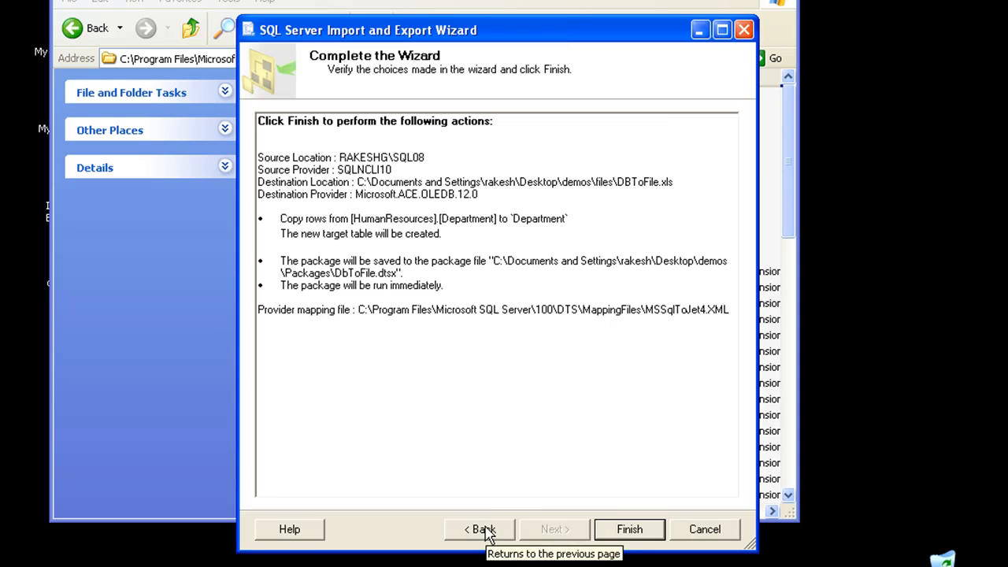
{"action": "mouse_move", "coordinate": [497, 483]}
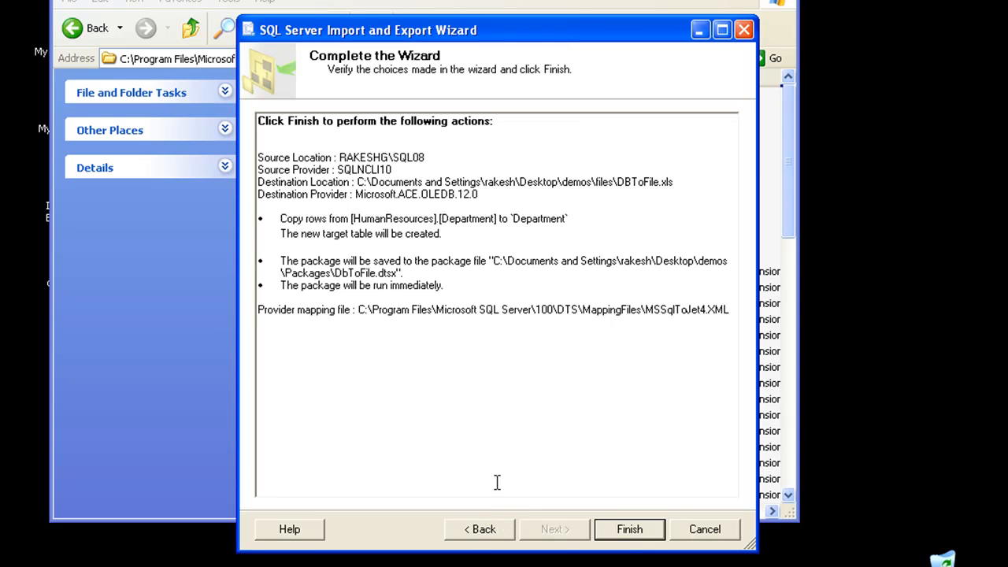
{"action": "mouse_move", "coordinate": [501, 460]}
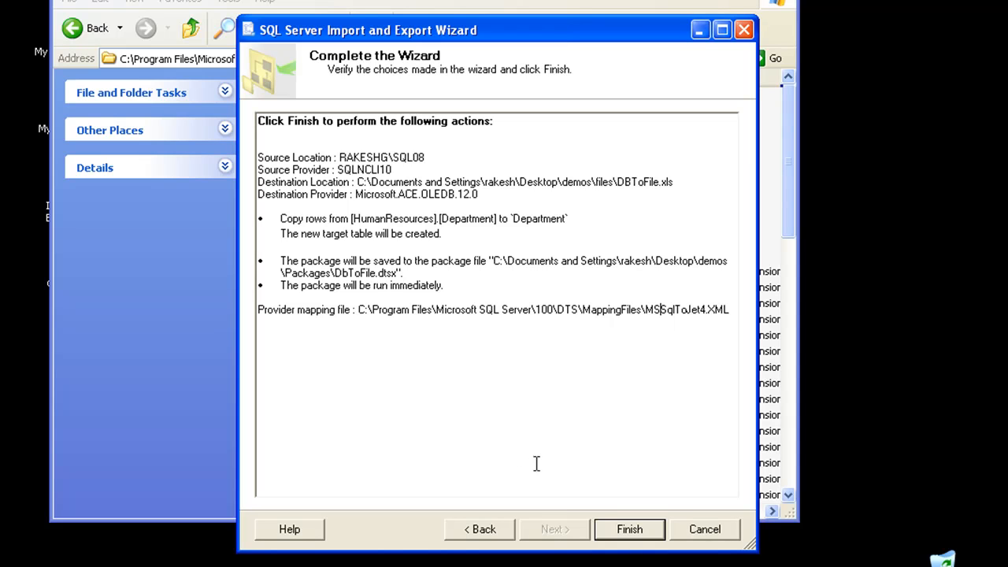
{"action": "left_click", "coordinate": [631, 529]}
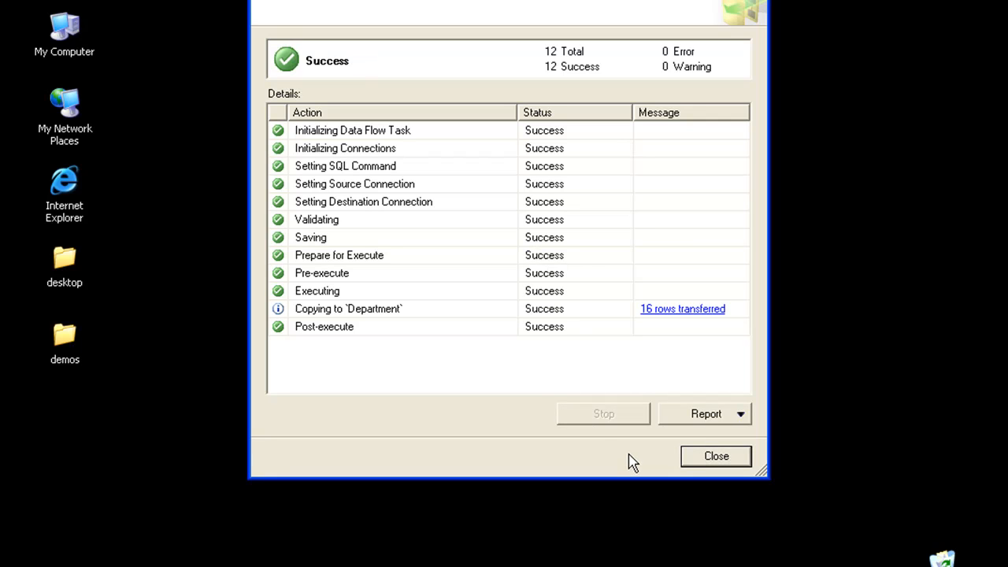
{"action": "mouse_move", "coordinate": [696, 339]}
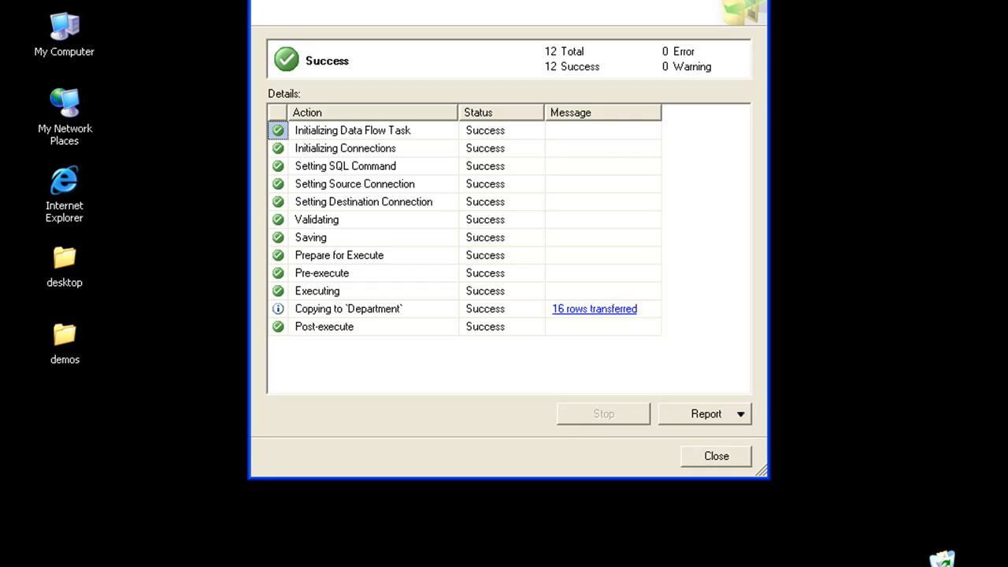
{"action": "mouse_move", "coordinate": [240, 503]}
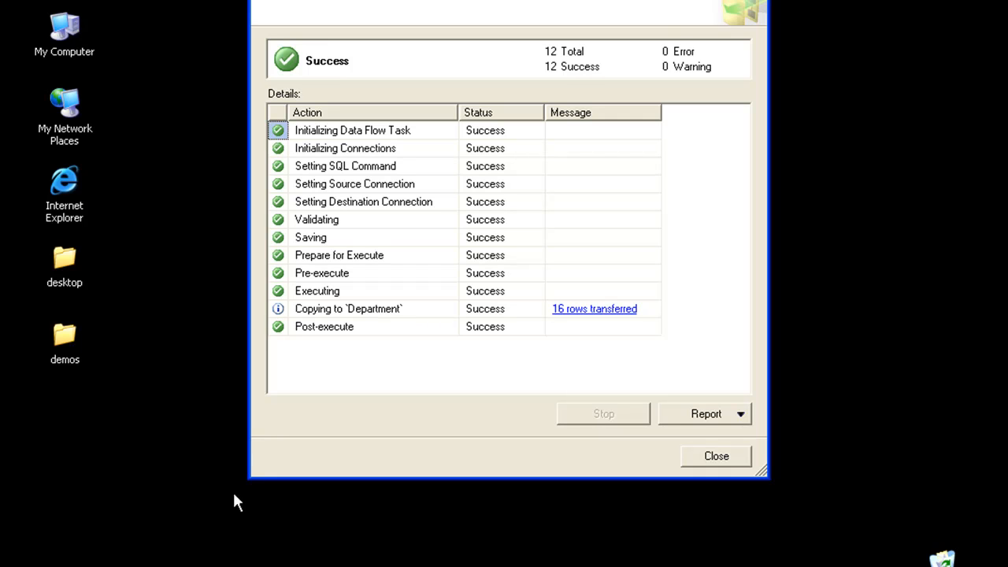
- Open DBToExcel.xls from demos\files in Excel, accepting the format warning
{"action": "double_click", "coordinate": [65, 338]}
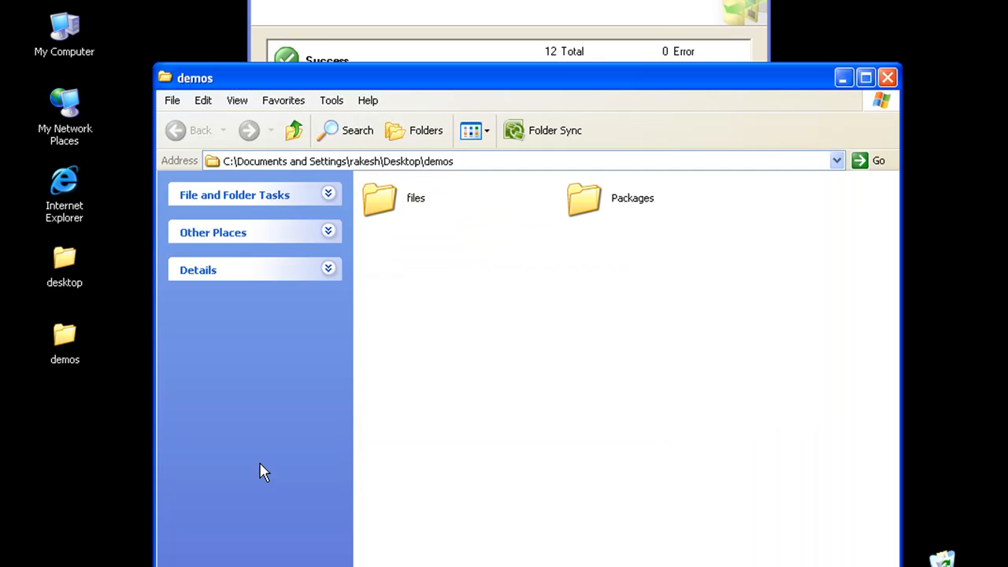
{"action": "double_click", "coordinate": [379, 199]}
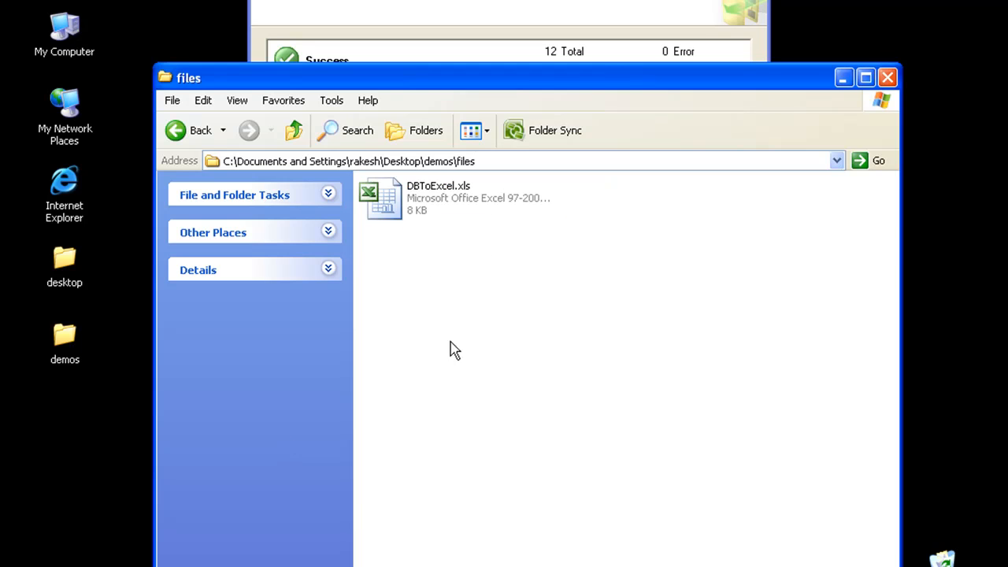
{"action": "double_click", "coordinate": [382, 197]}
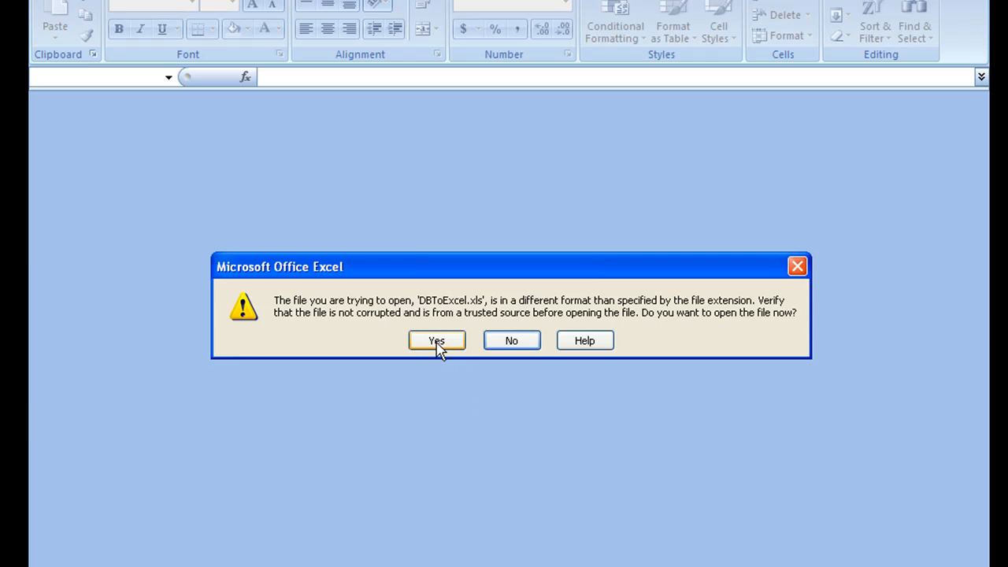
{"action": "left_click", "coordinate": [436, 340]}
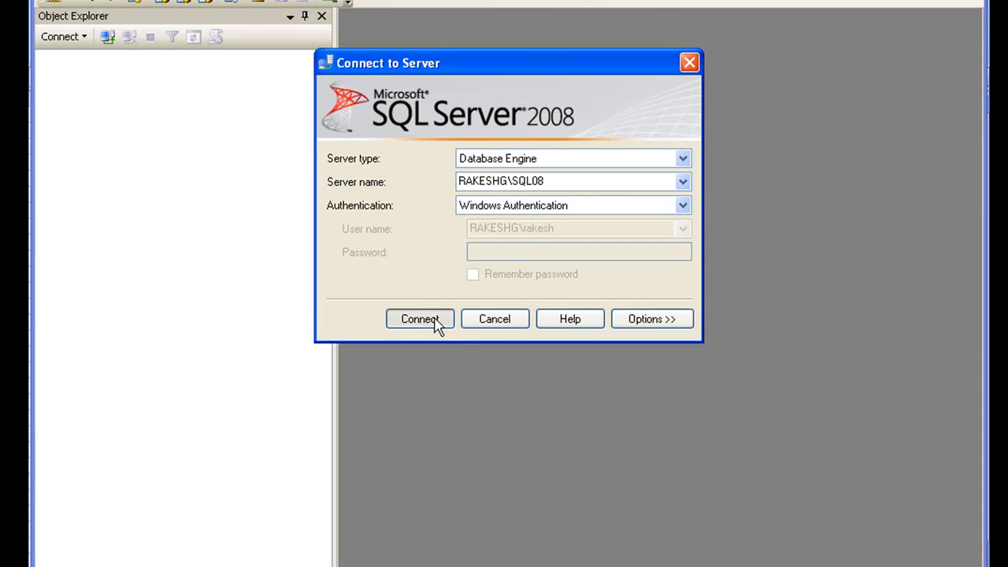
- Connect to the server and run Select Top 1000 Rows on HumanResources.Department
{"action": "left_click", "coordinate": [419, 318]}
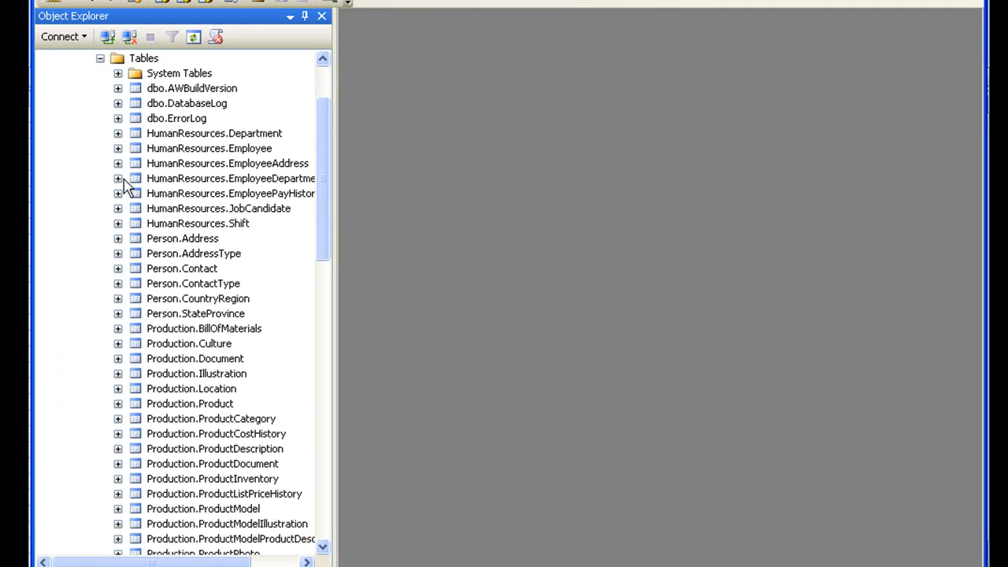
{"action": "right_click", "coordinate": [214, 132]}
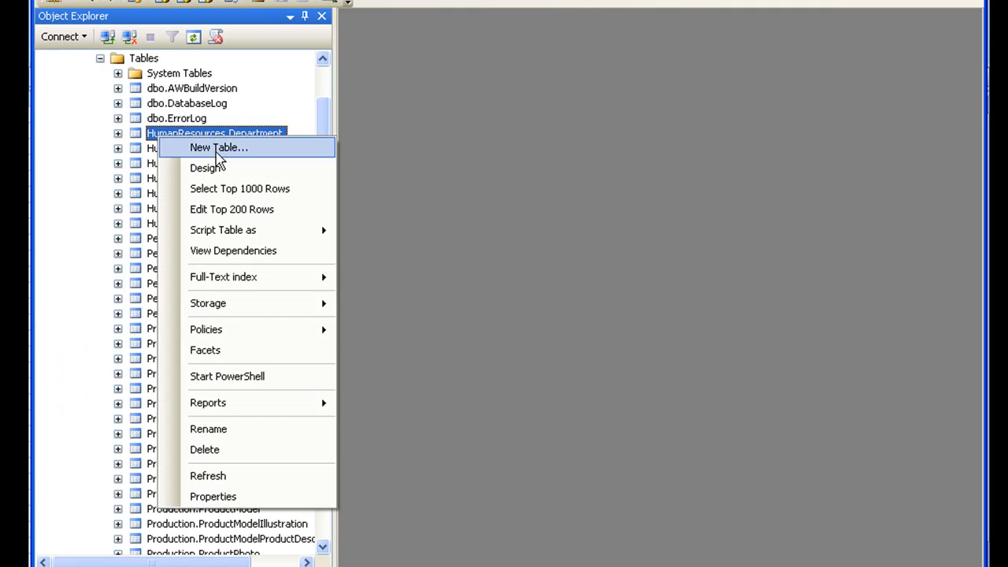
{"action": "left_click", "coordinate": [239, 189]}
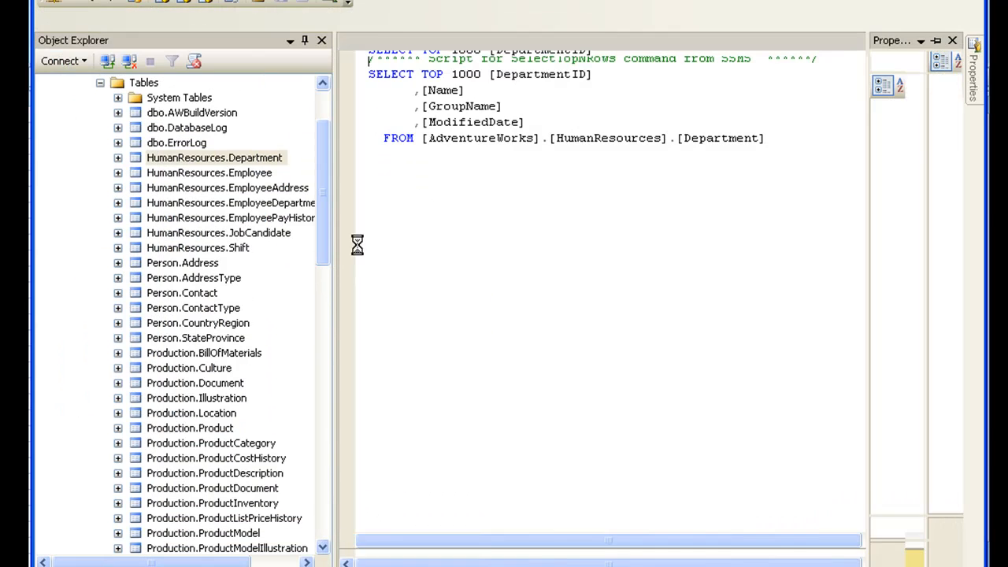
{"action": "left_click", "coordinate": [286, 19]}
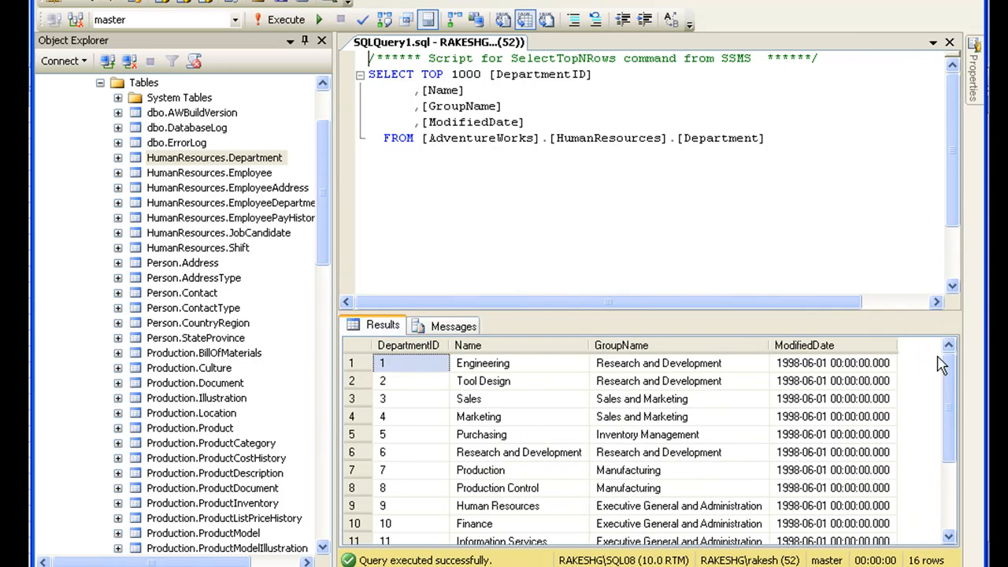
{"action": "left_click", "coordinate": [614, 557]}
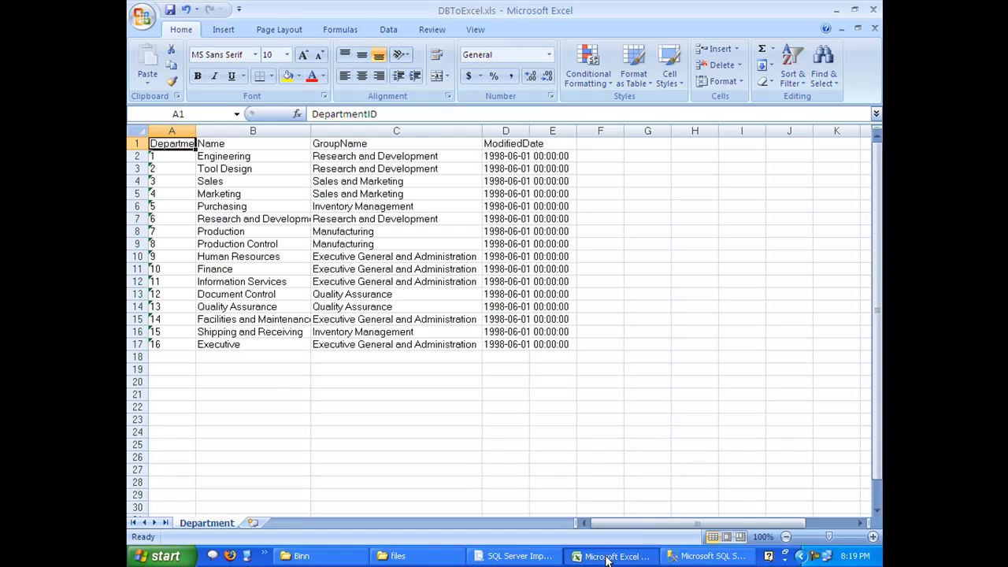
- Compare the query's 16 rows, including the first ModifiedDate, against the Excel export
{"action": "left_click", "coordinate": [706, 557]}
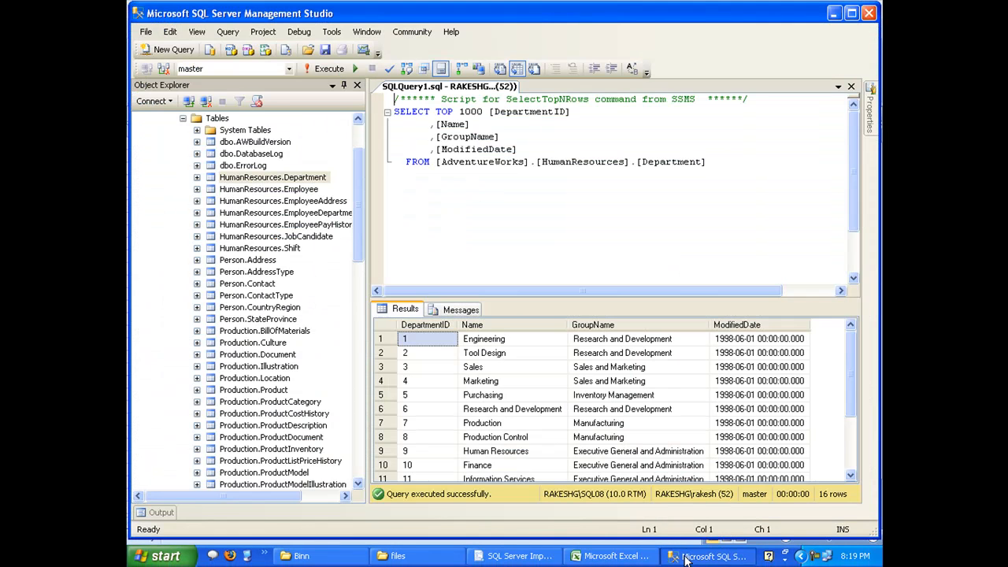
{"action": "left_click", "coordinate": [760, 338]}
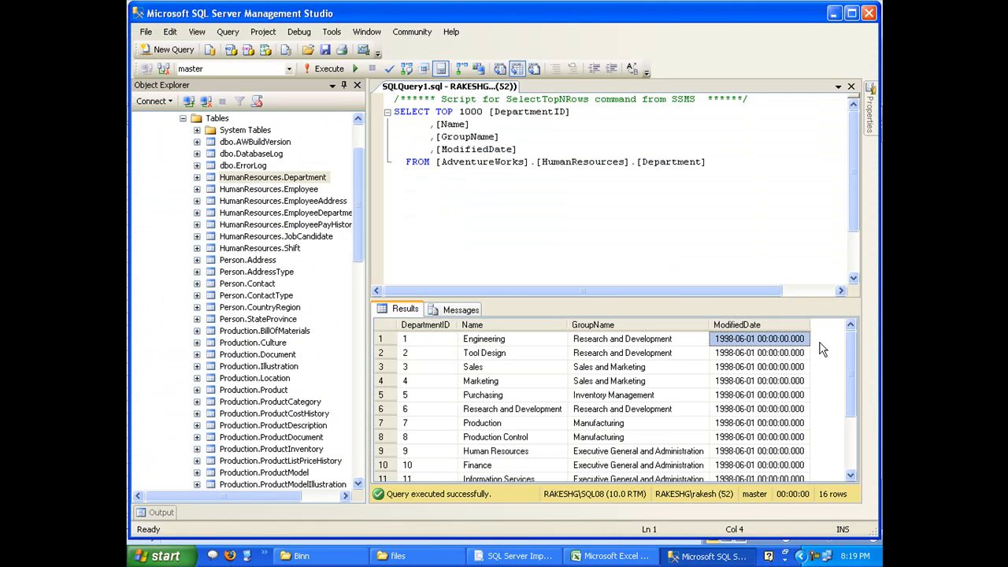
{"action": "mouse_move", "coordinate": [867, 339]}
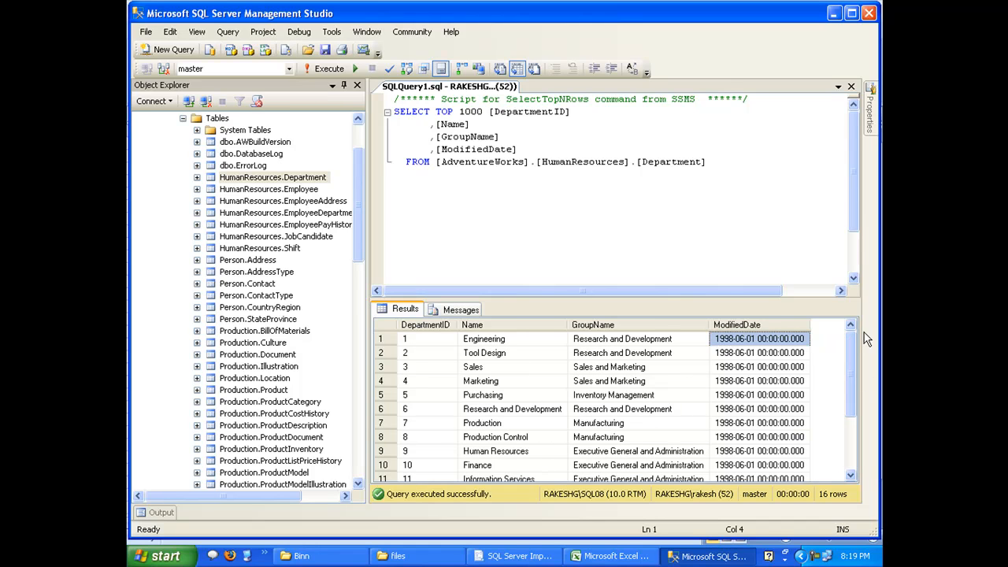
{"action": "mouse_move", "coordinate": [704, 368]}
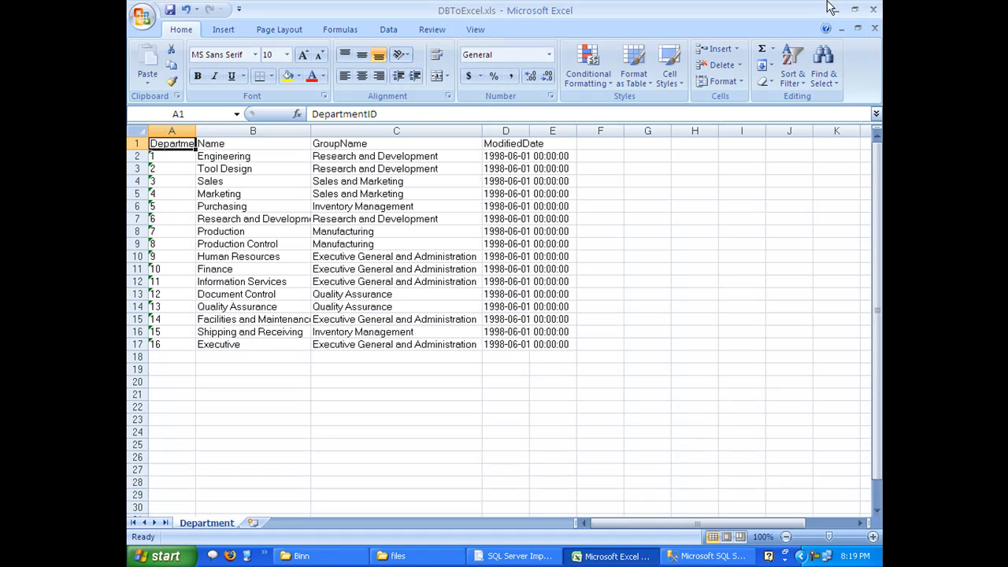
{"action": "mouse_move", "coordinate": [838, 10]}
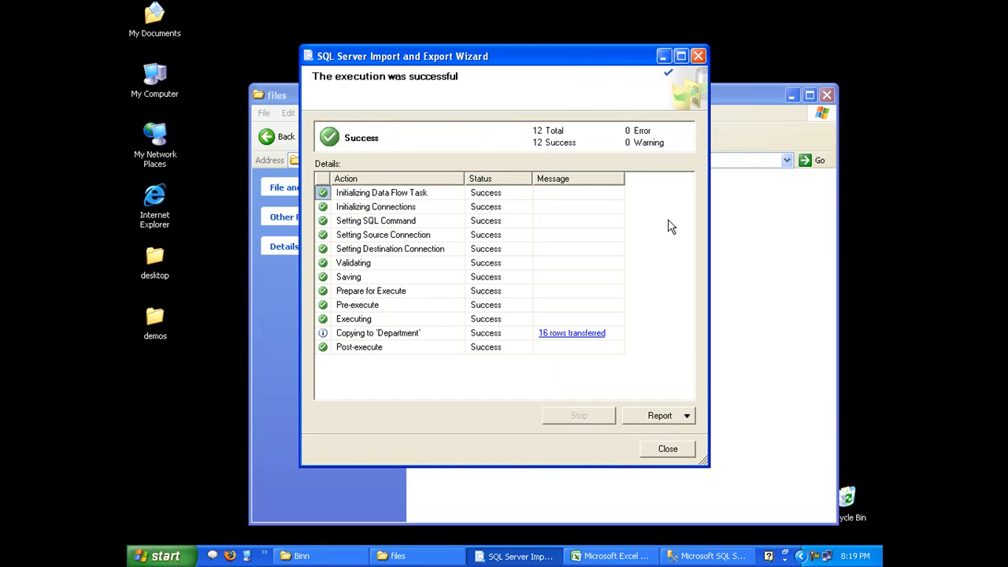
{"action": "mouse_move", "coordinate": [662, 217]}
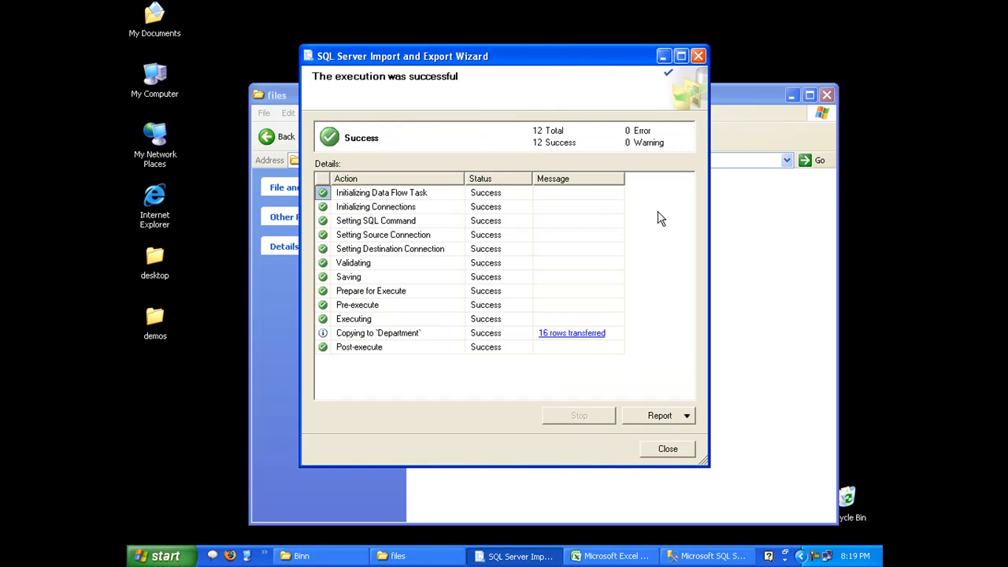